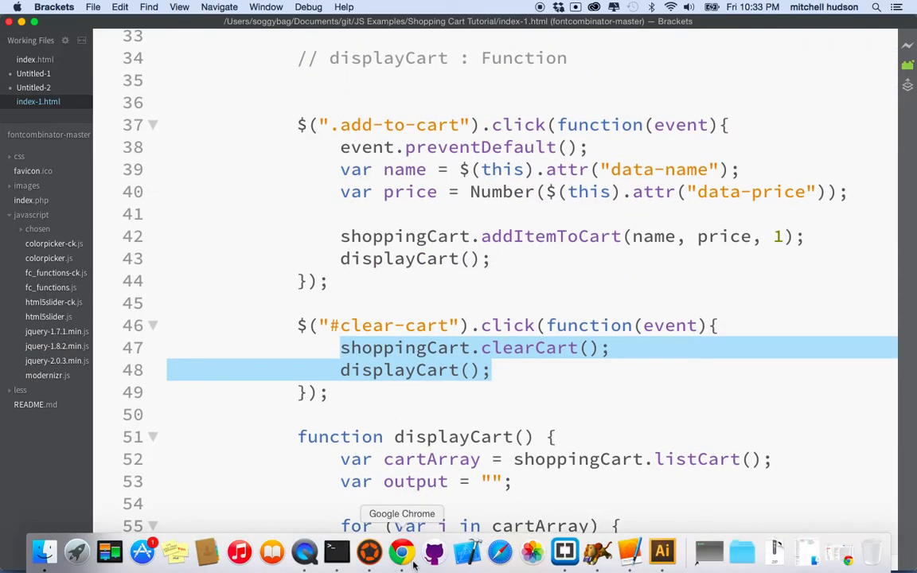
Add a Banana, remove the Apple row, and confirm the cart total reads $180.84.
click(401, 551)
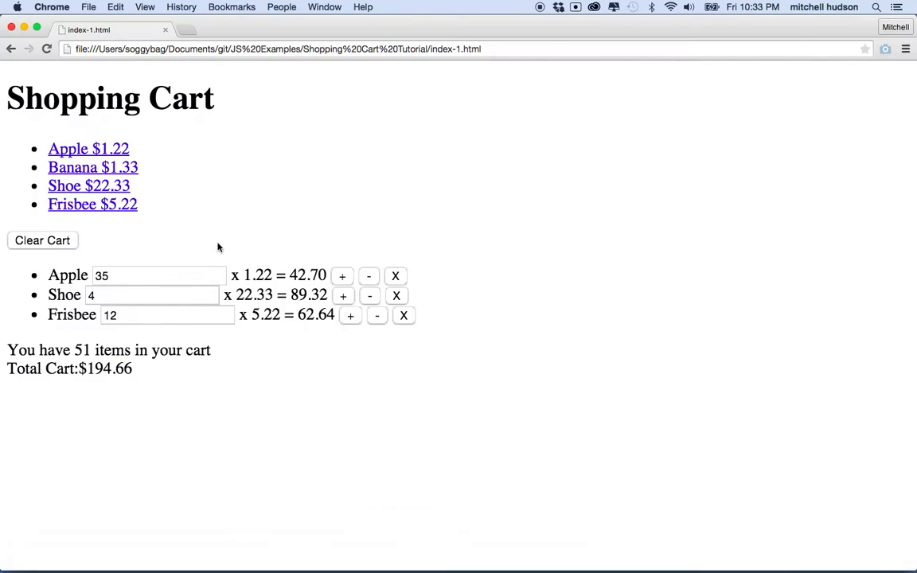
mouse_move(247, 334)
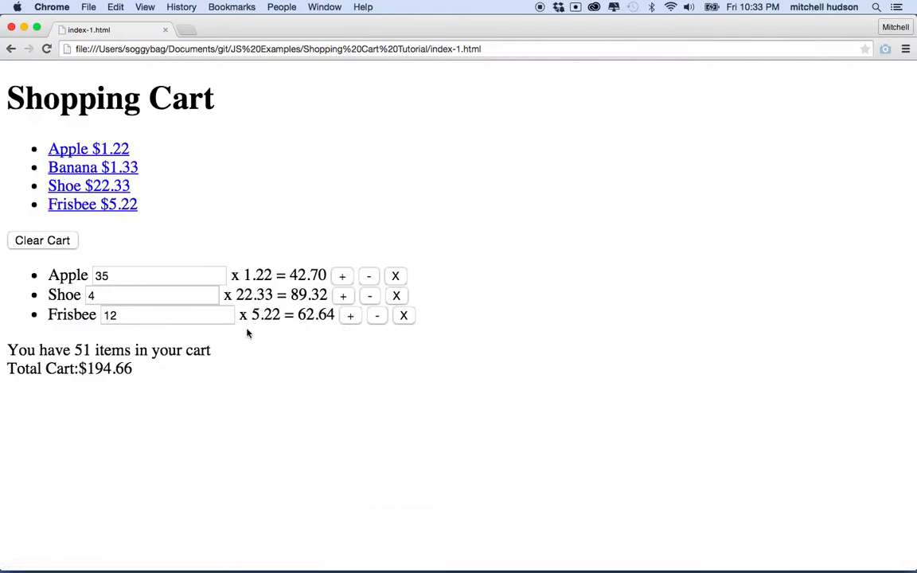
click(376, 316)
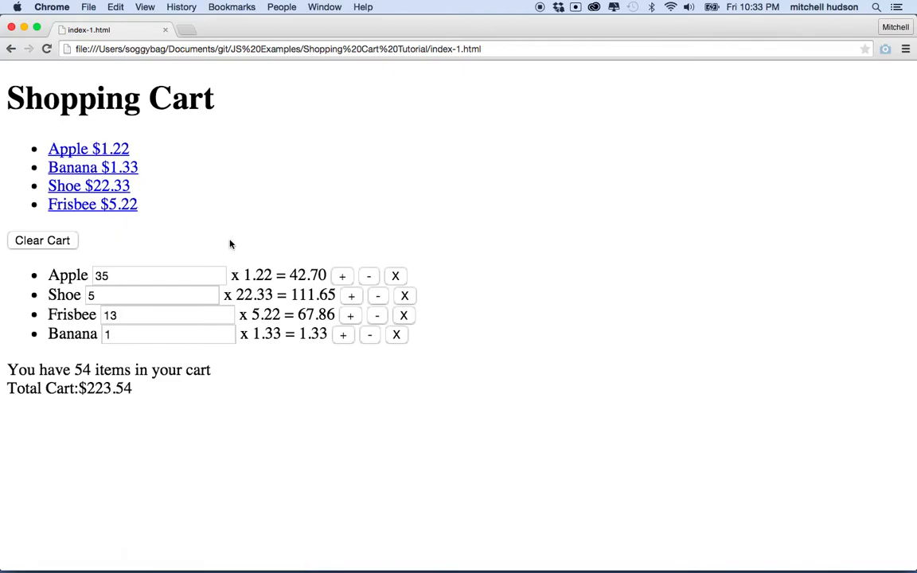
click(395, 275)
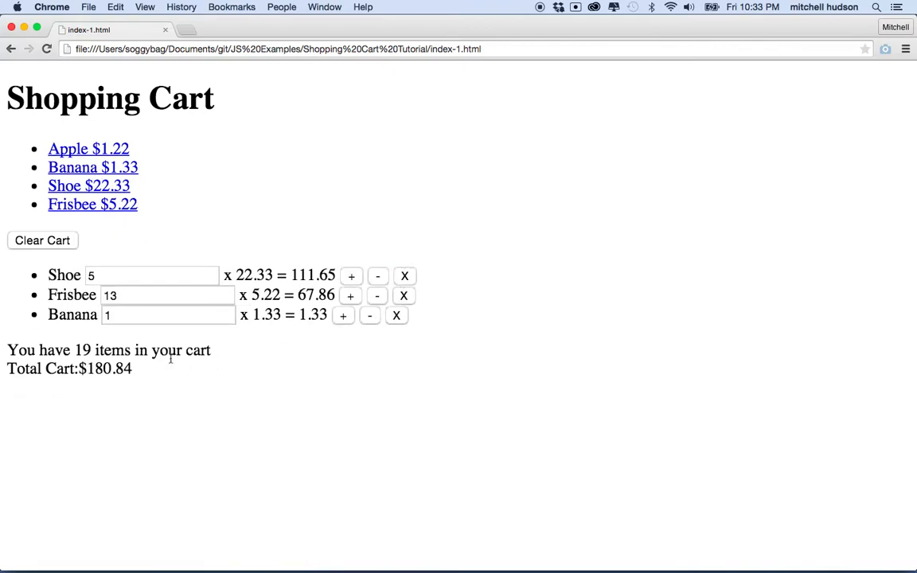
double_click(82, 350)
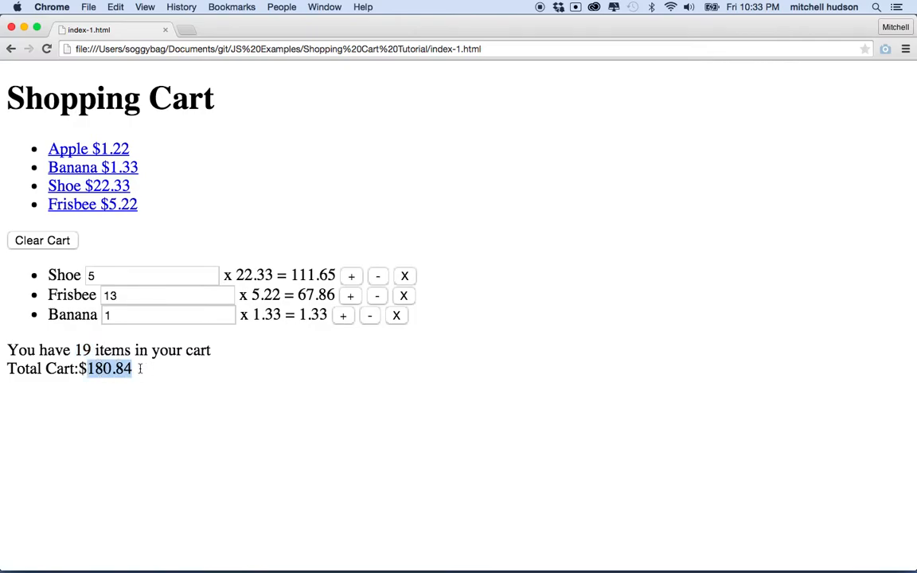
mouse_move(293, 330)
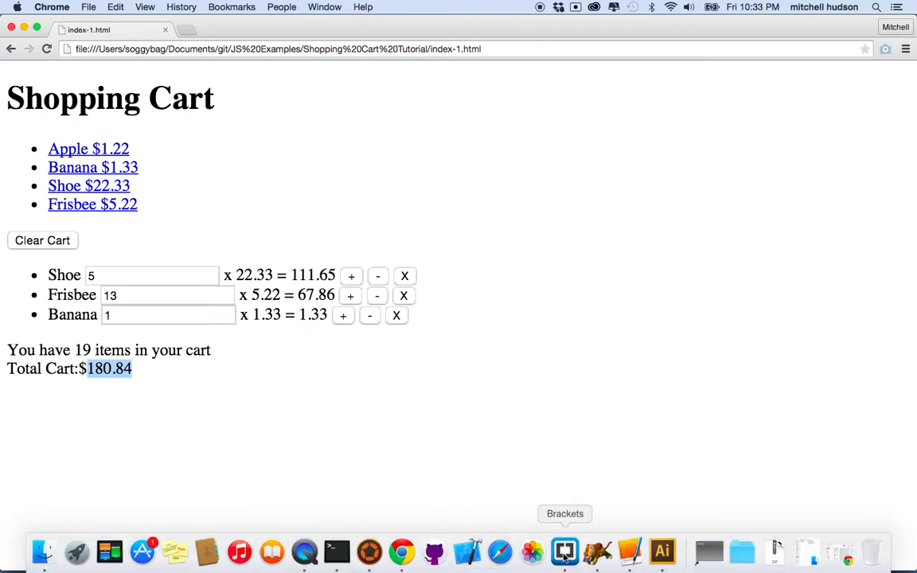
Scroll through index-1.html to review the add-to-cart, clear-cart handlers and displayCart function.
click(563, 551)
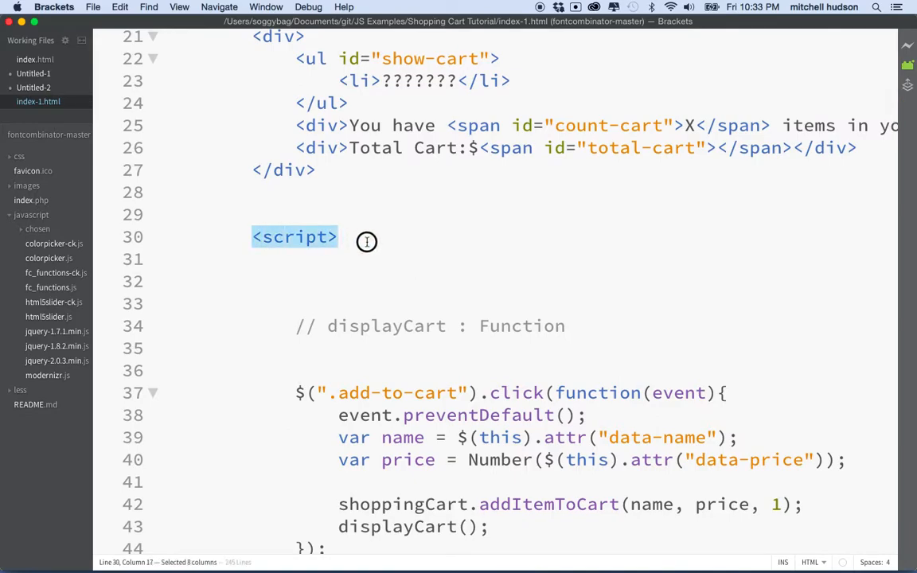
scroll(down, 3)
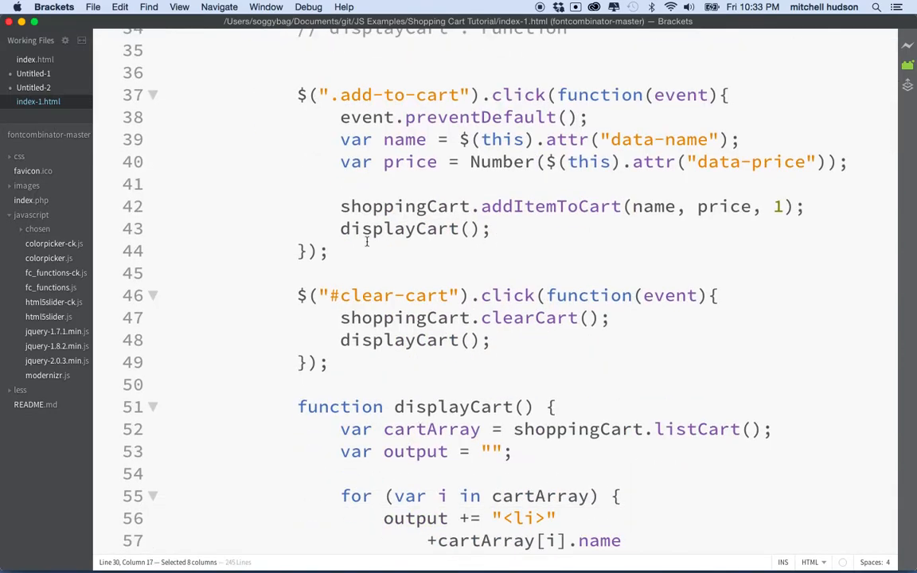
scroll(down, 3)
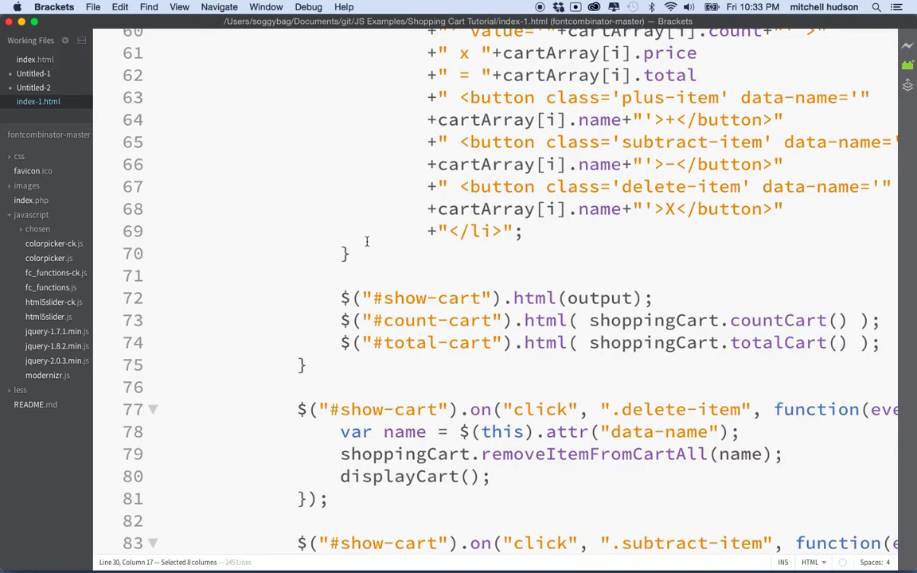
scroll(down, 3)
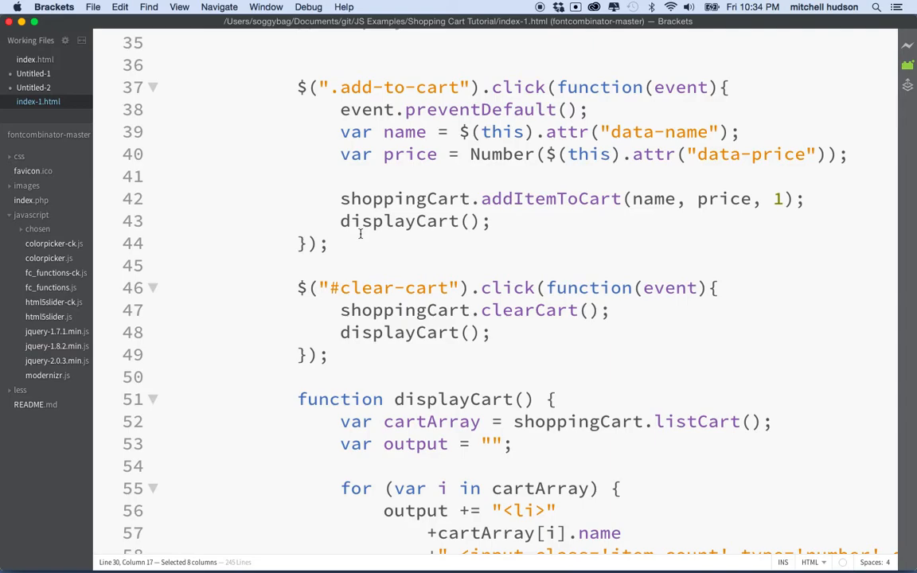
scroll(down, 3)
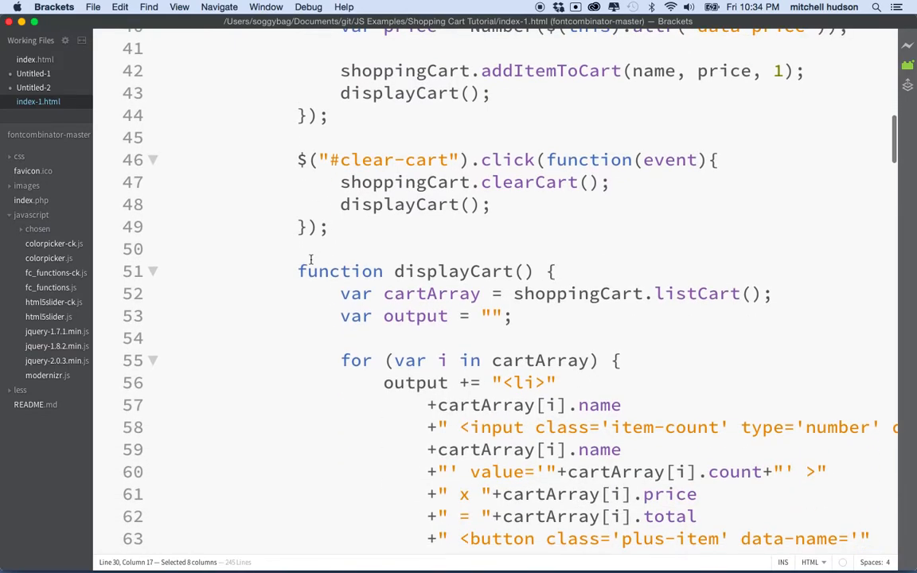
mouse_move(309, 360)
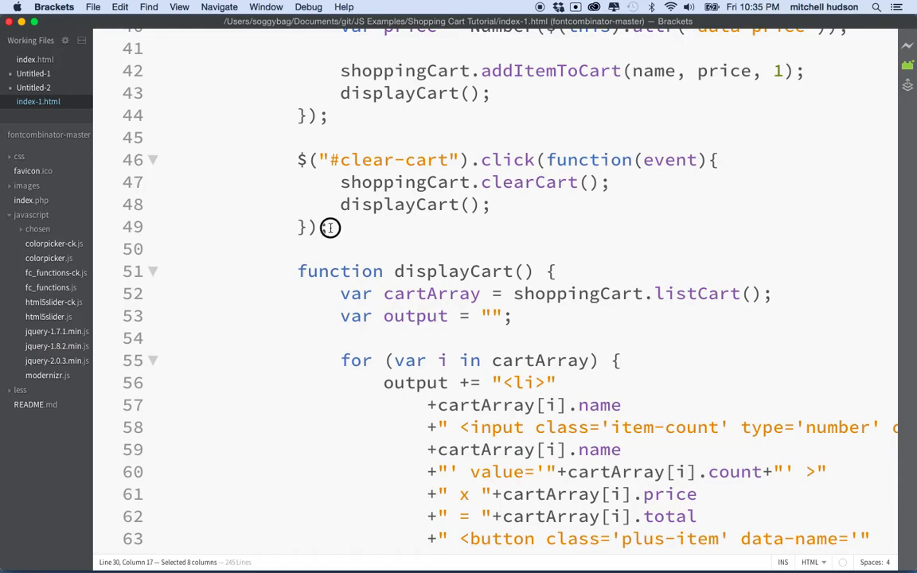
text(// D)
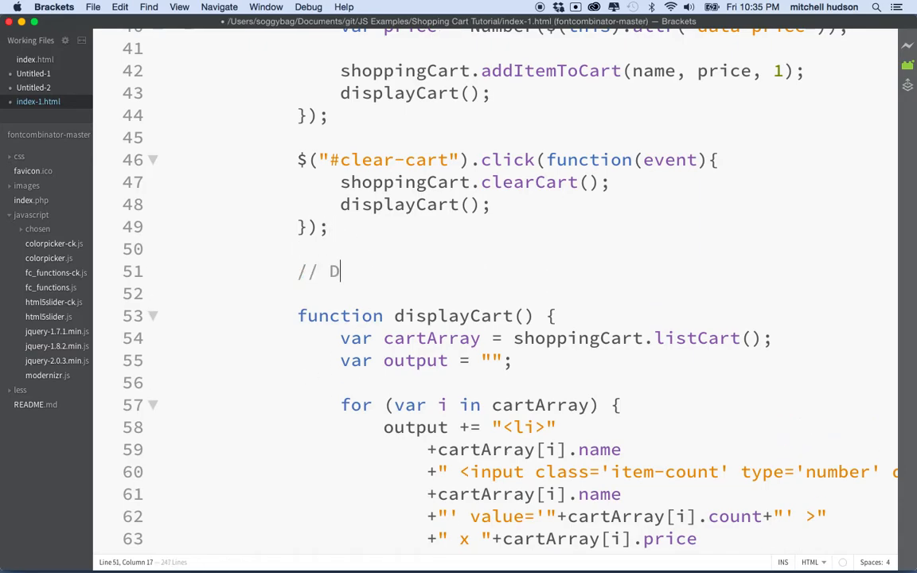
text(RY)
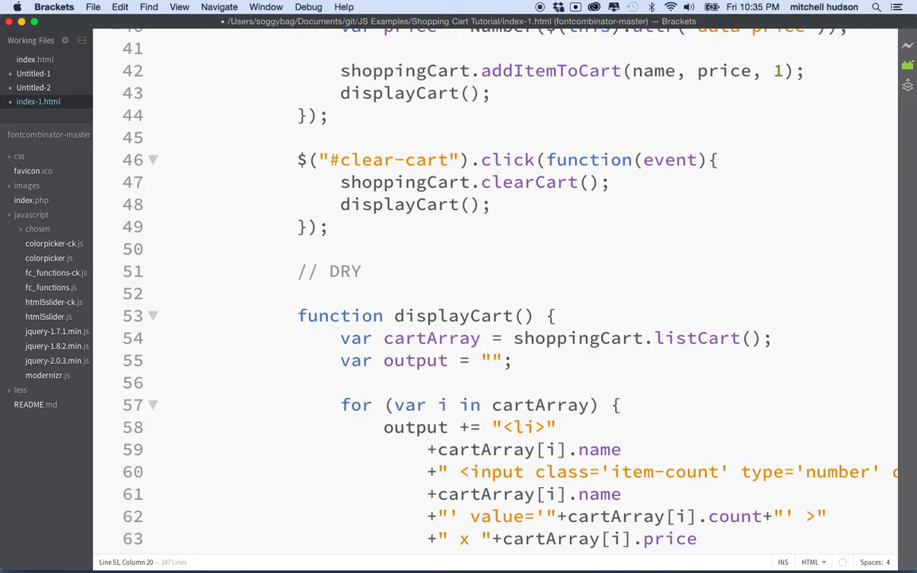
text(Don't Repeat Your)
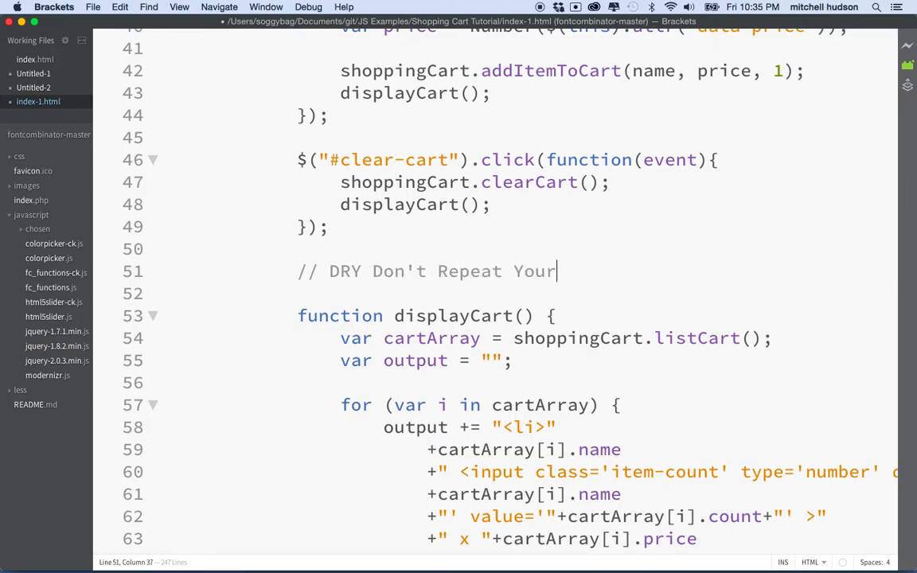
text(self)
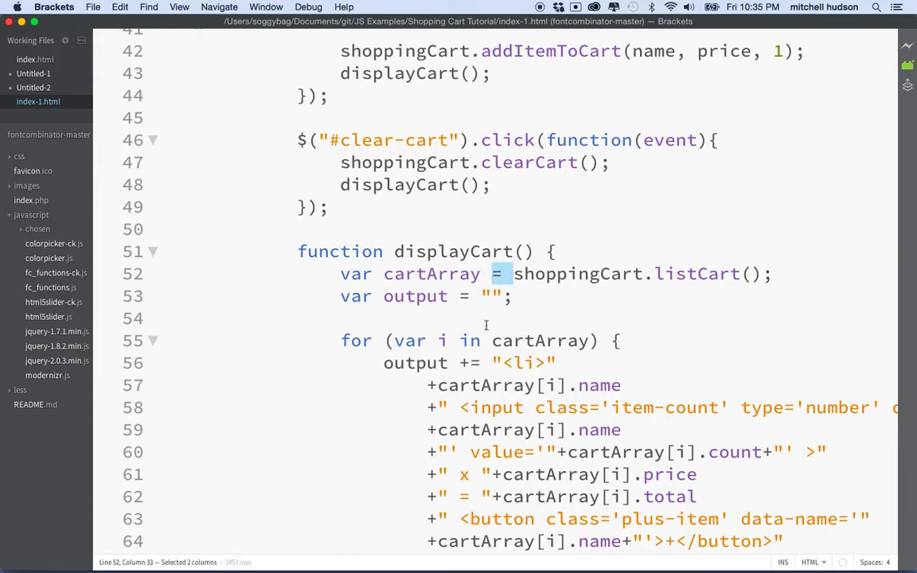
scroll(down, 3)
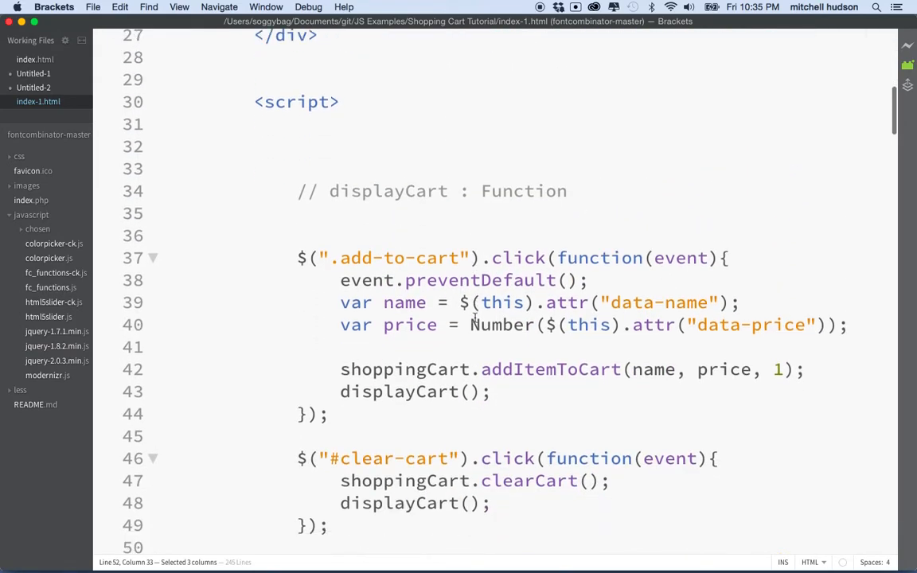
scroll(down, 3)
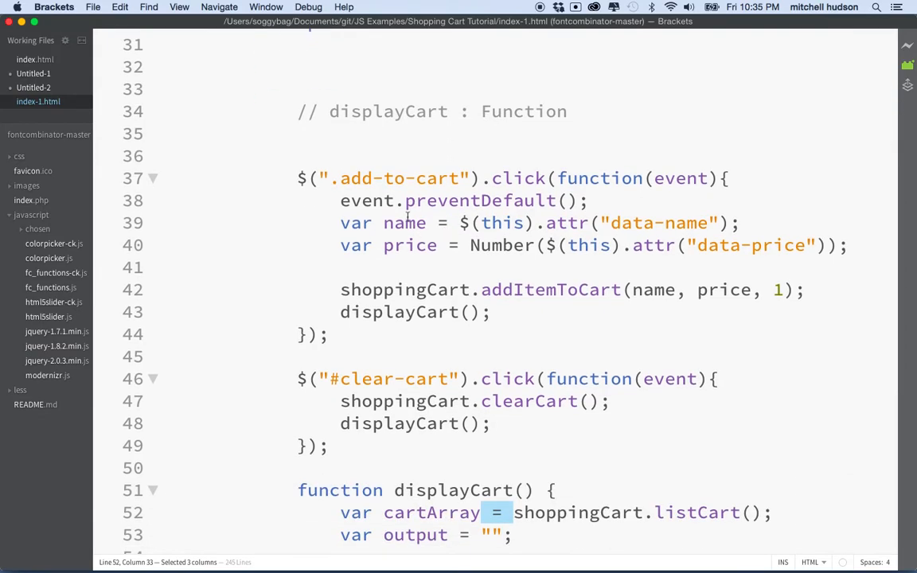
click(293, 178)
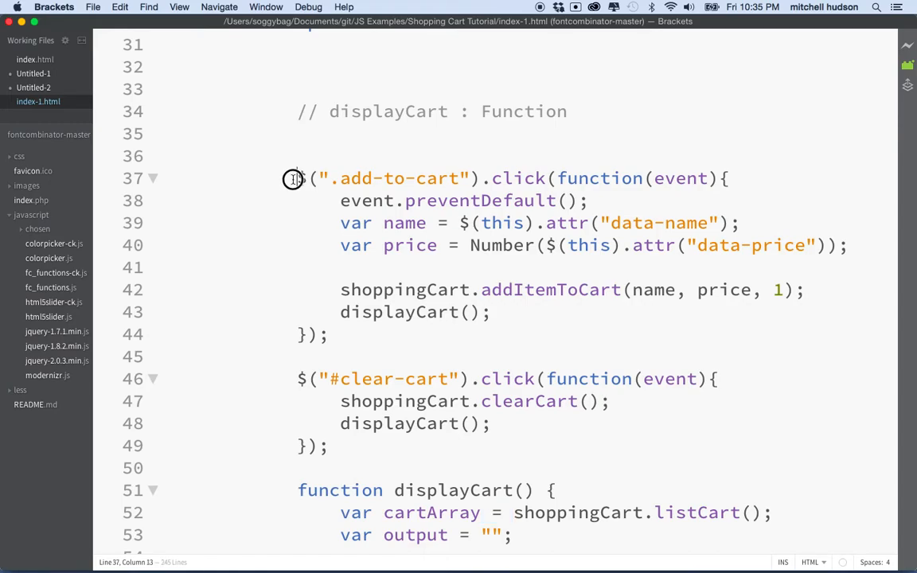
drag(296, 178, 328, 446)
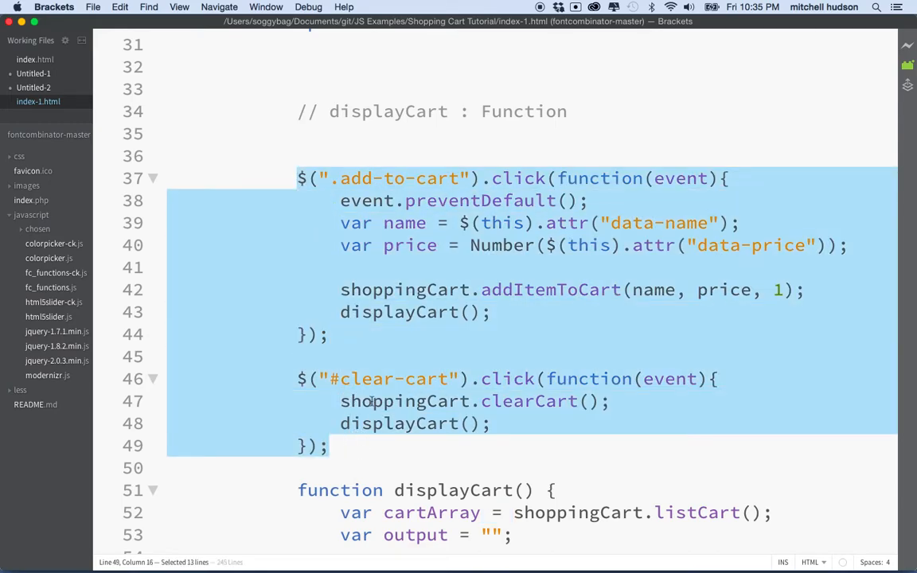
click(340, 201)
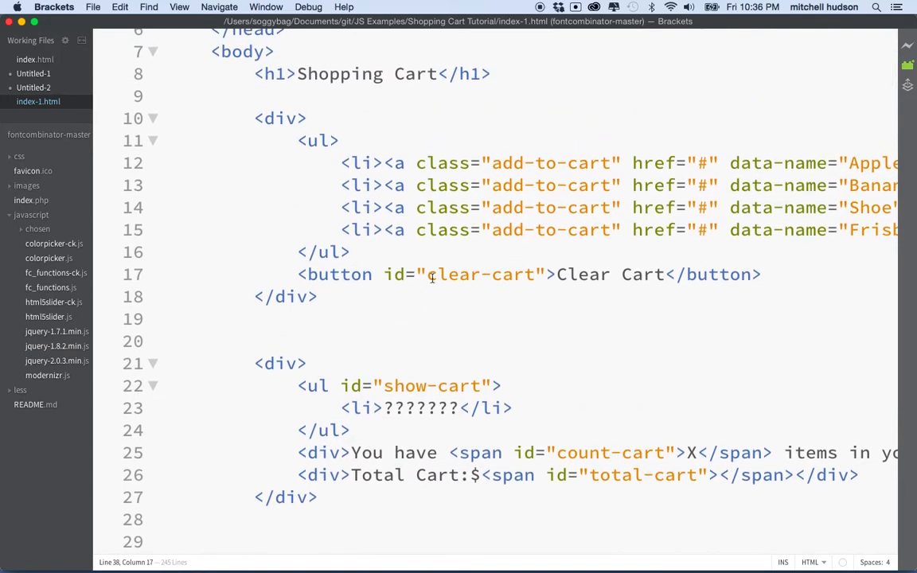
double_click(481, 274)
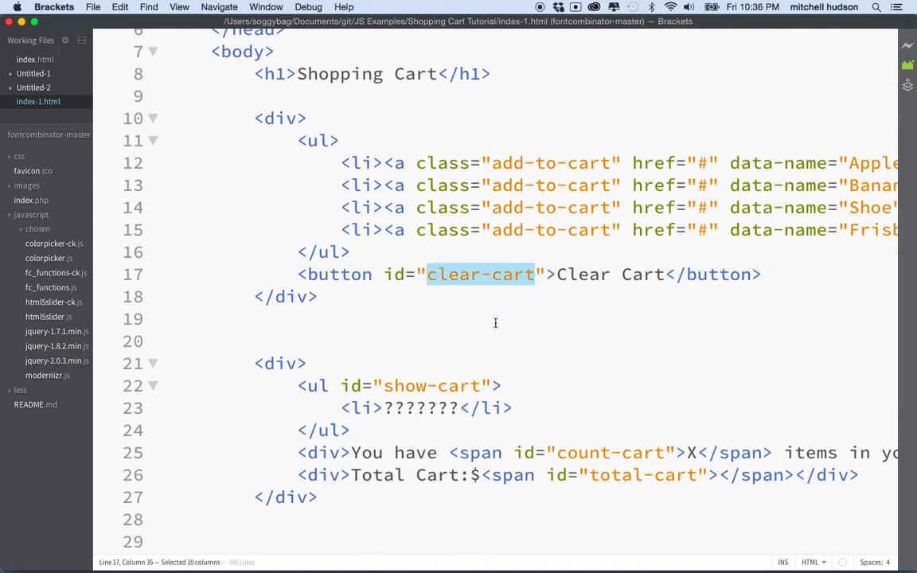
double_click(430, 387)
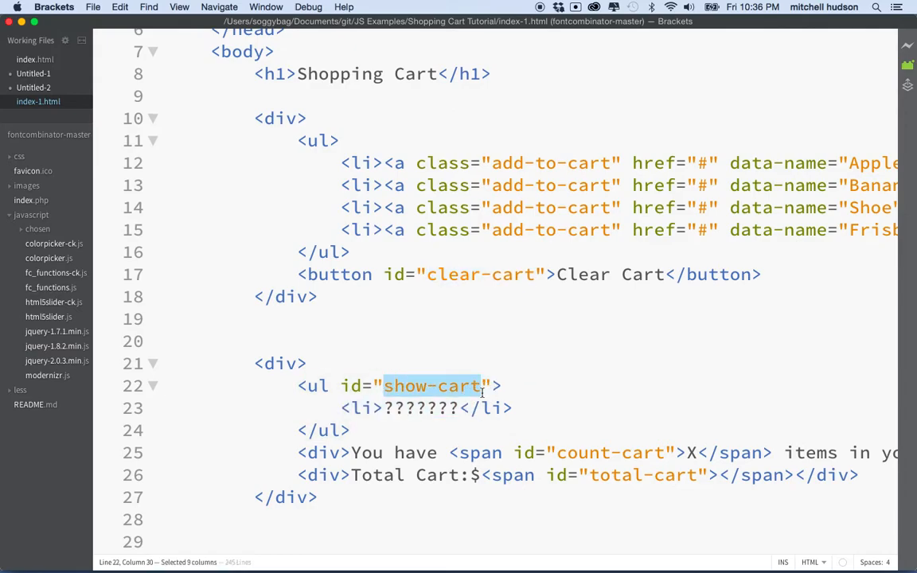
scroll(down, 3)
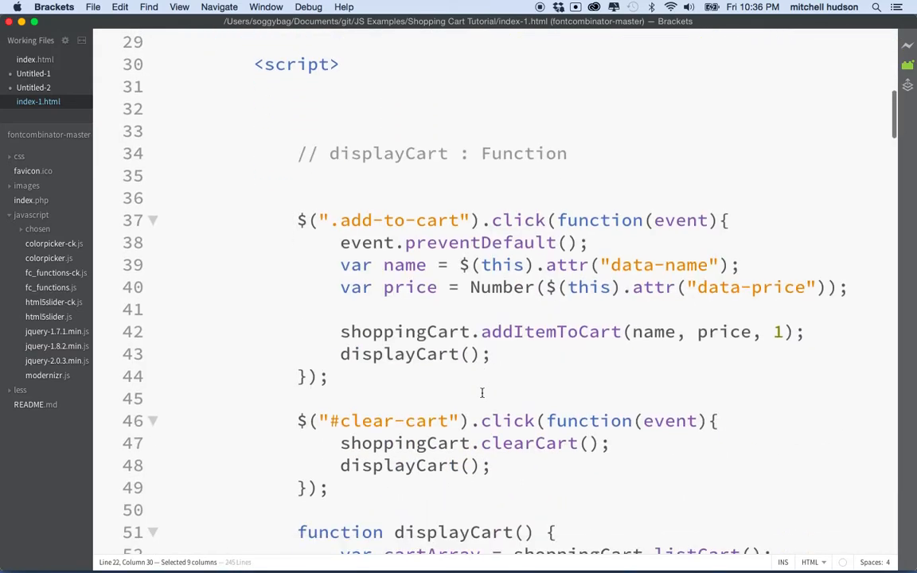
double_click(398, 217)
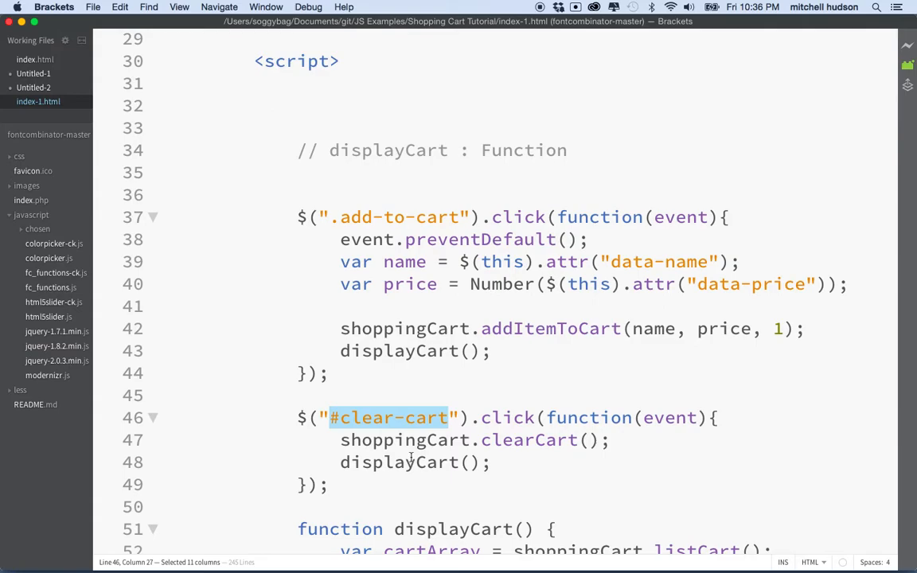
mouse_move(410, 460)
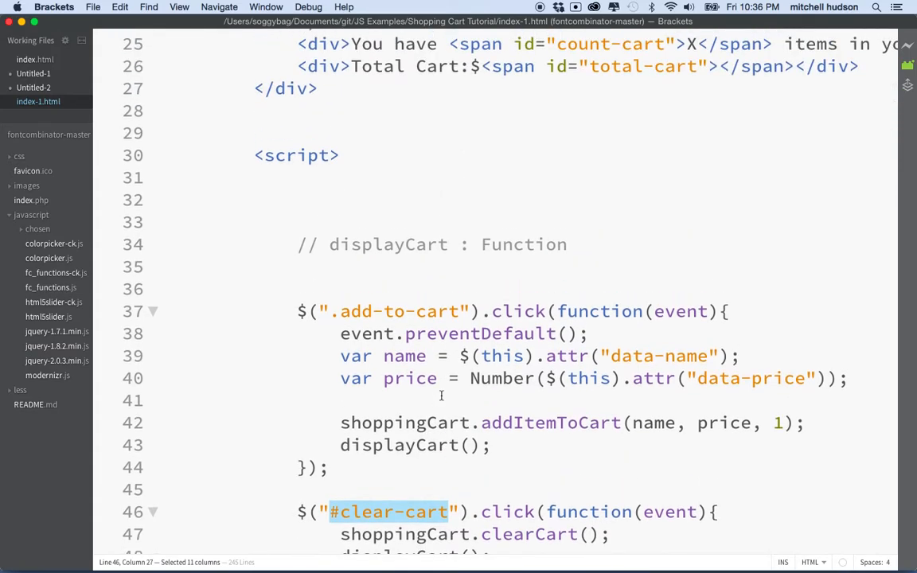
click(299, 311)
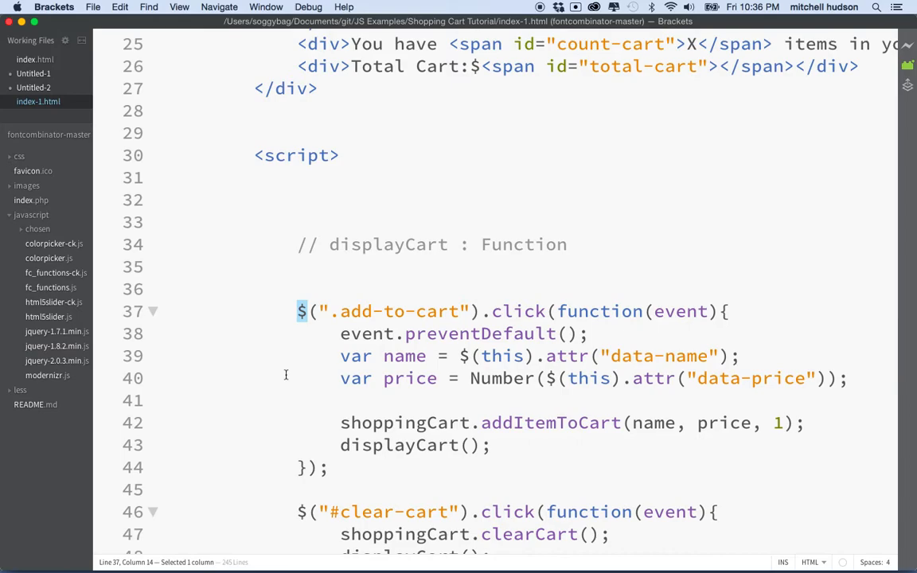
mouse_move(280, 295)
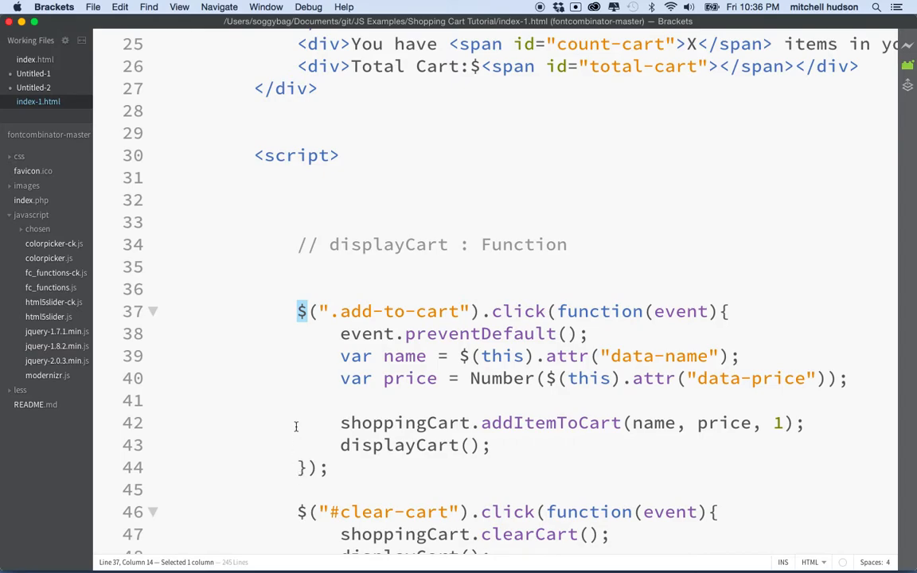
mouse_move(310, 379)
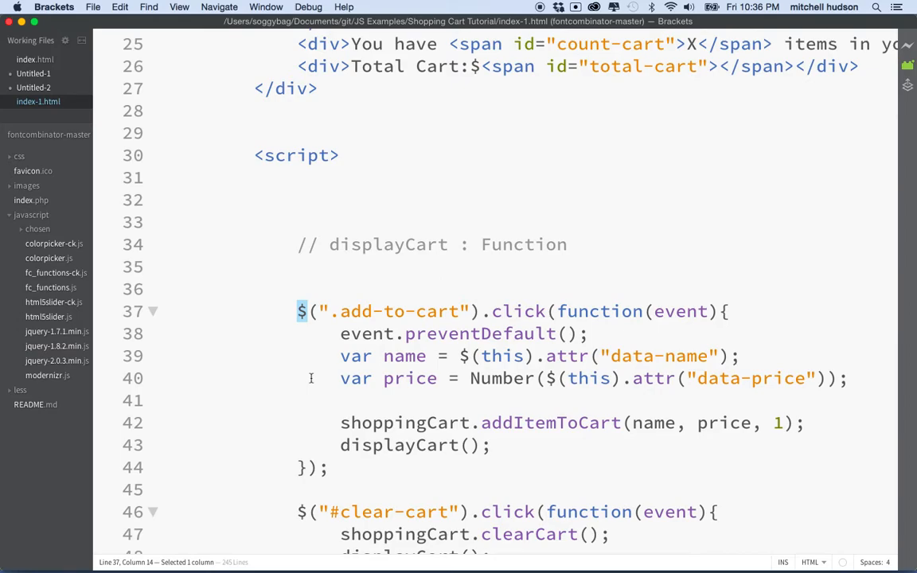
scroll(down, 3)
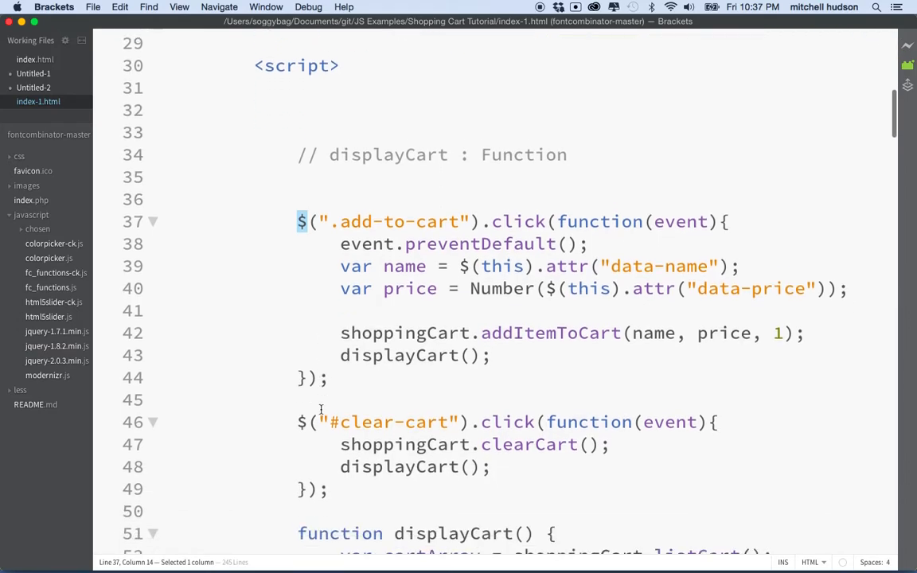
scroll(down, 3)
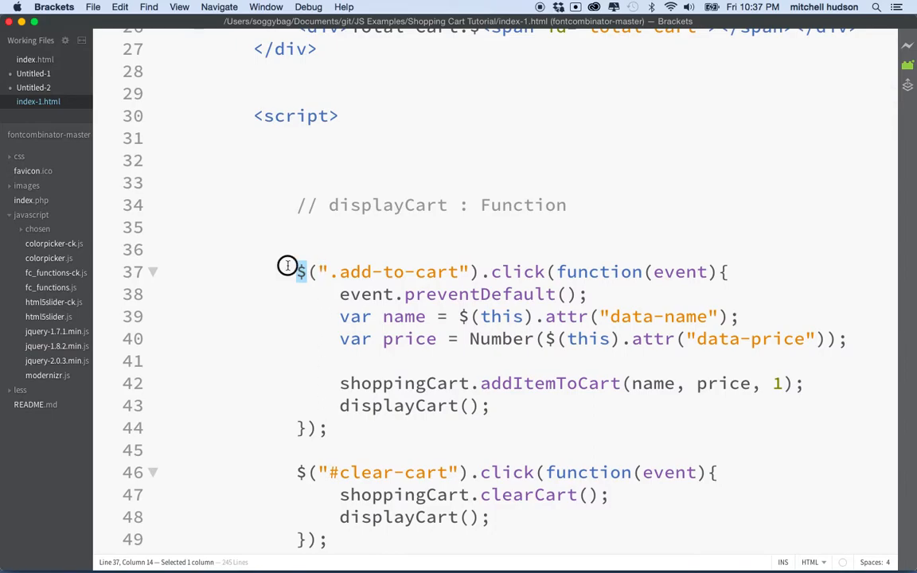
click(299, 271)
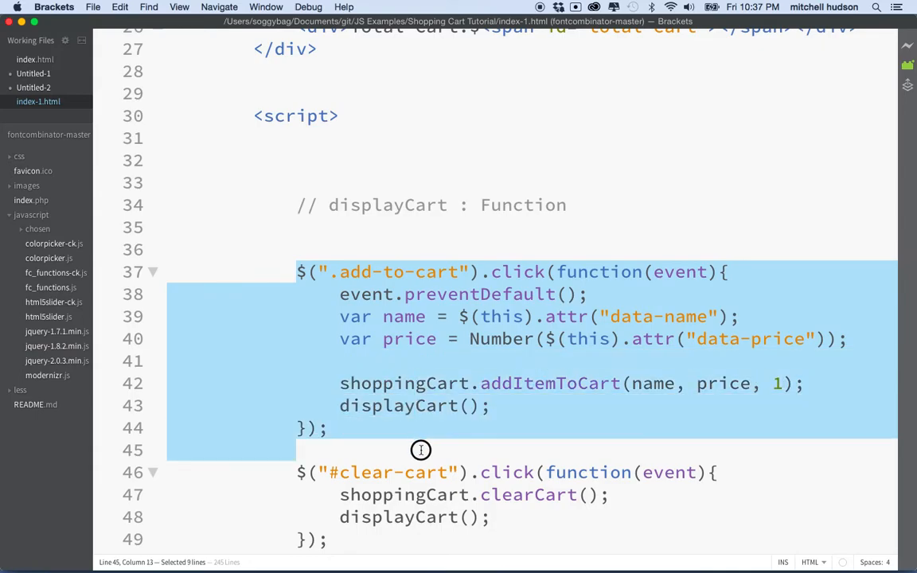
scroll(down, 3)
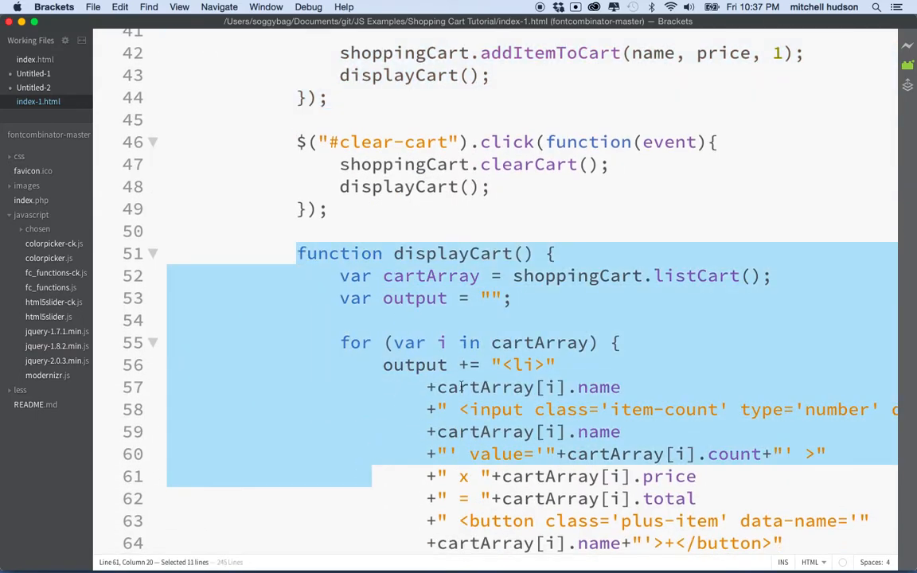
scroll(down, 3)
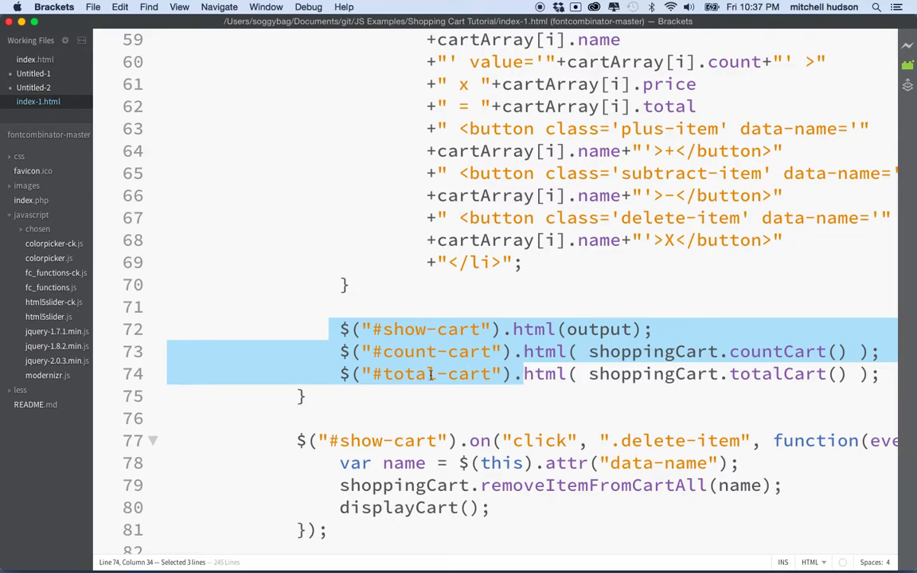
scroll(down, 3)
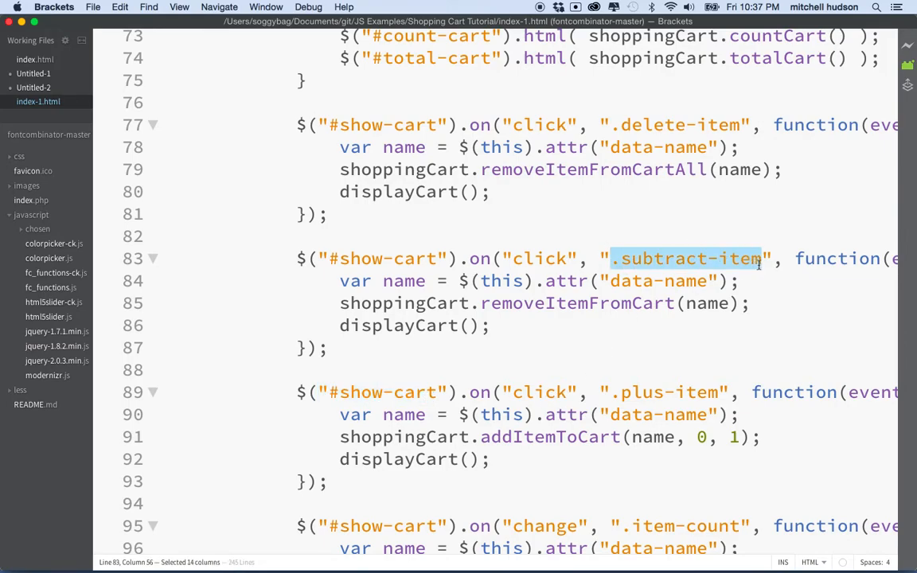
double_click(662, 392)
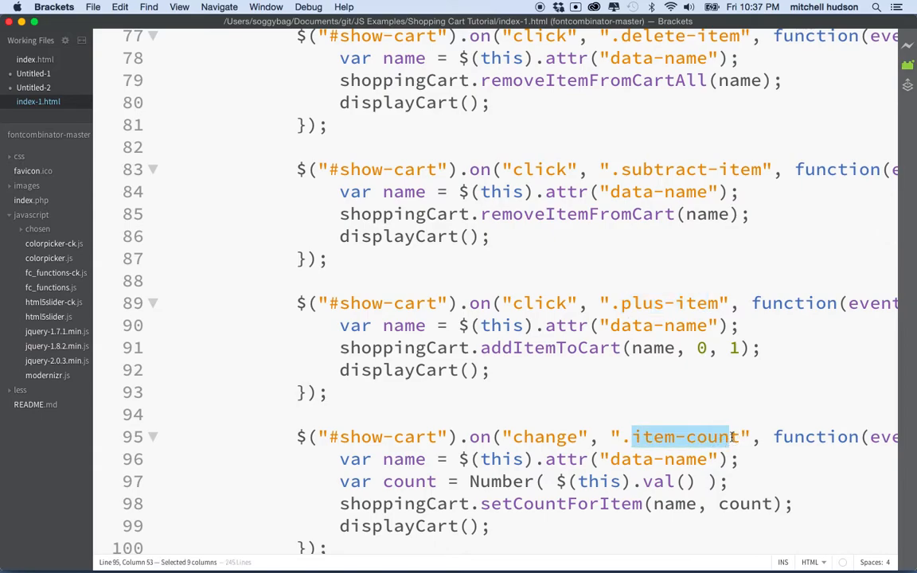
scroll(down, 3)
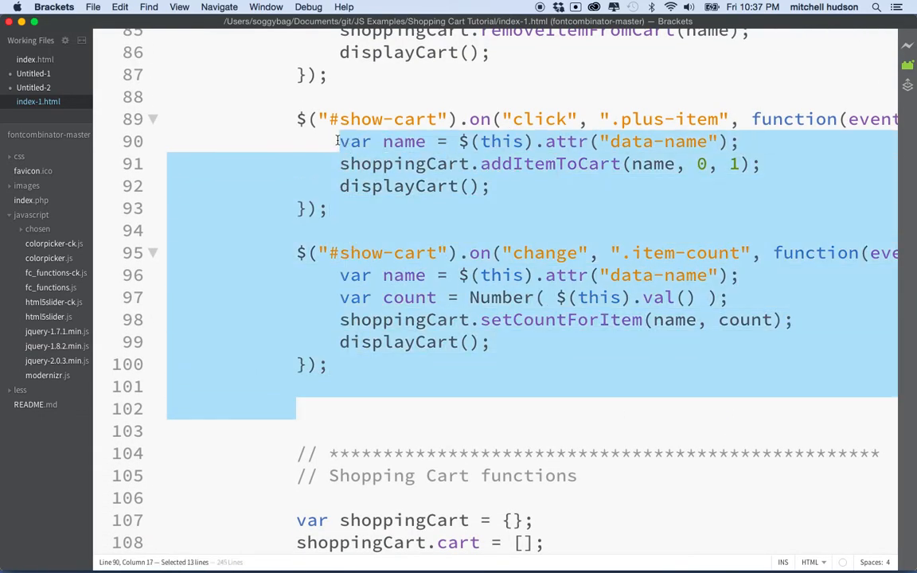
mouse_move(310, 146)
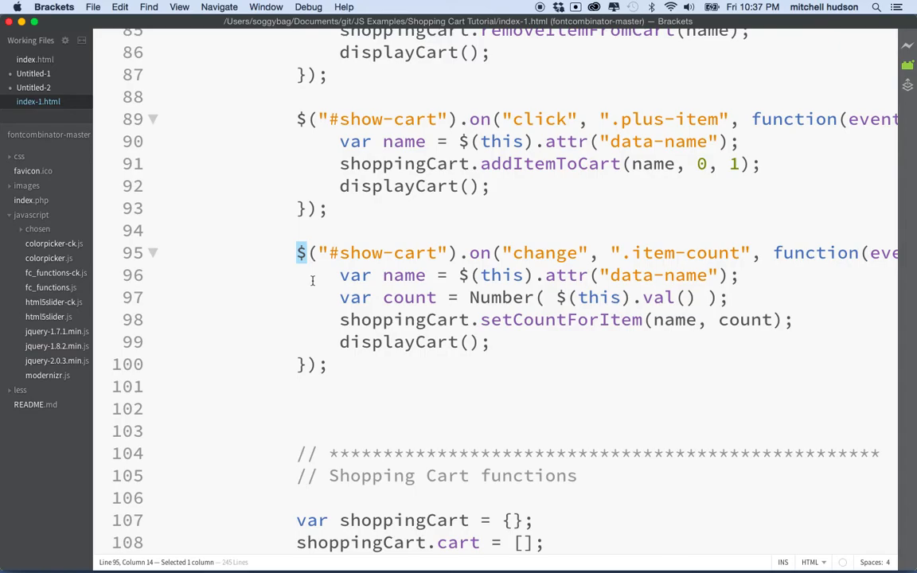
scroll(down, 3)
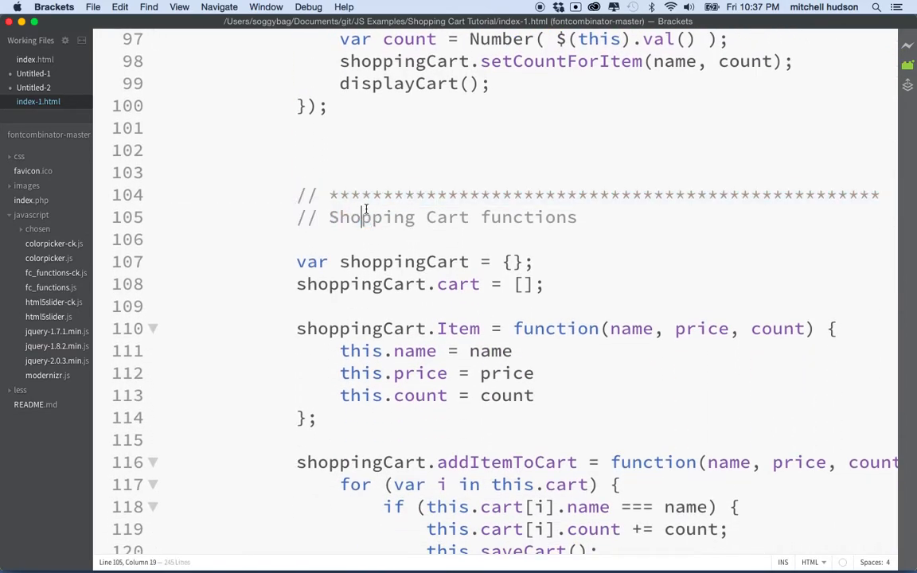
double_click(312, 261)
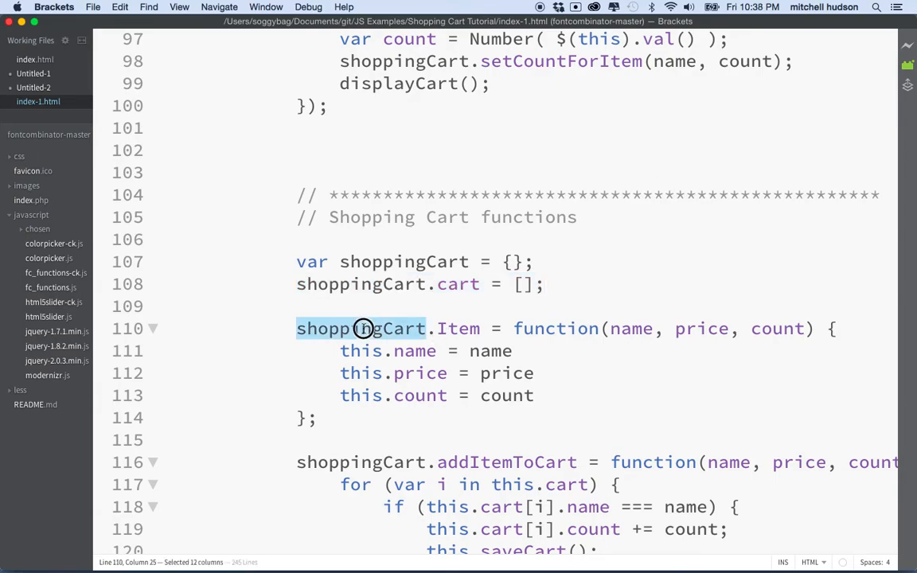
scroll(down, 3)
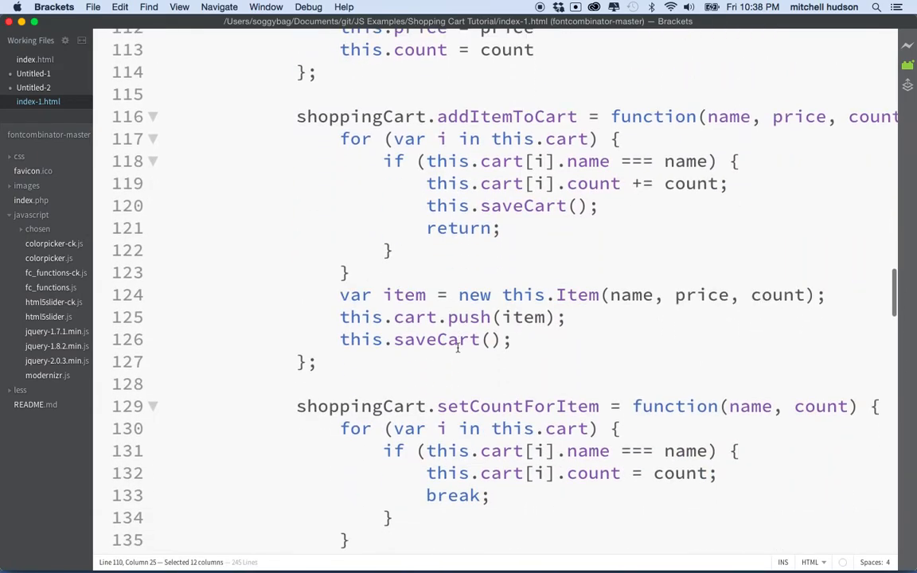
scroll(down, 3)
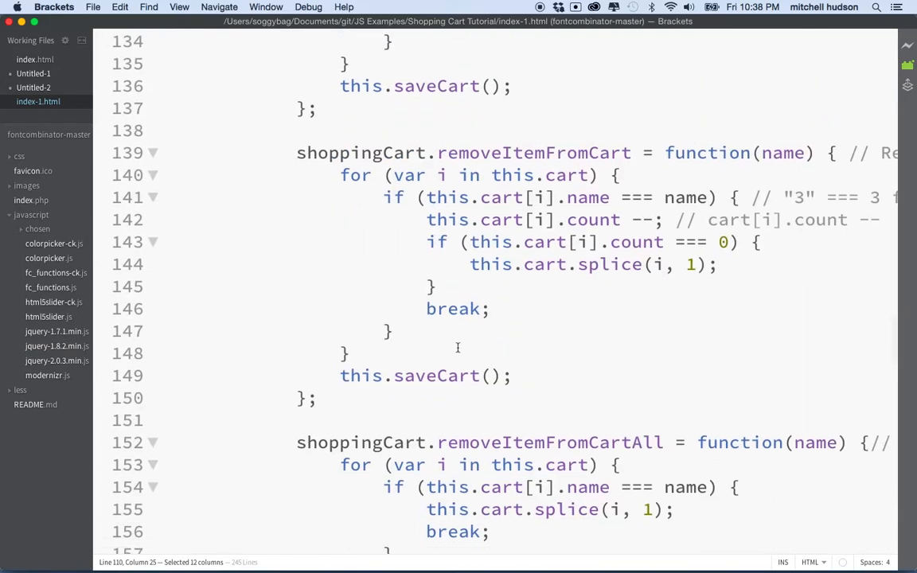
scroll(down, 3)
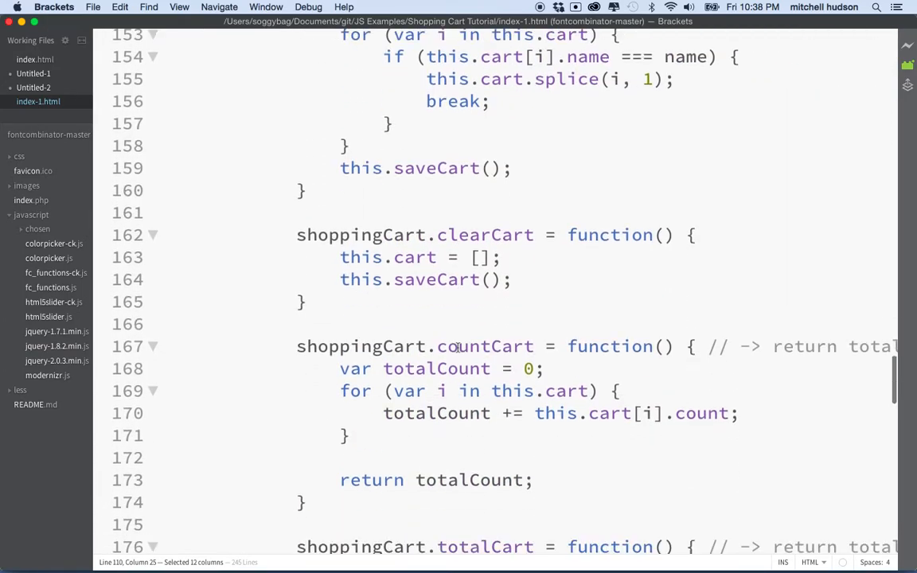
scroll(down, 3)
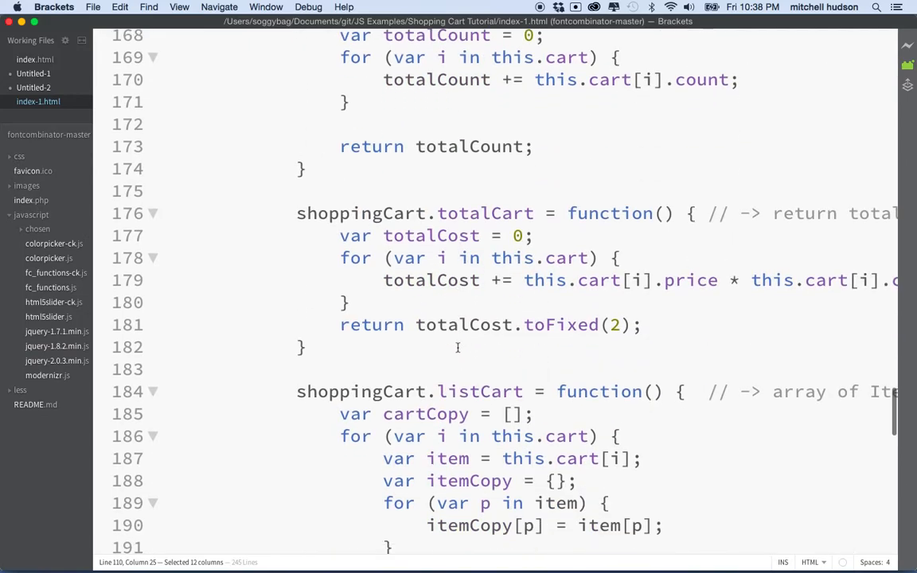
scroll(down, 3)
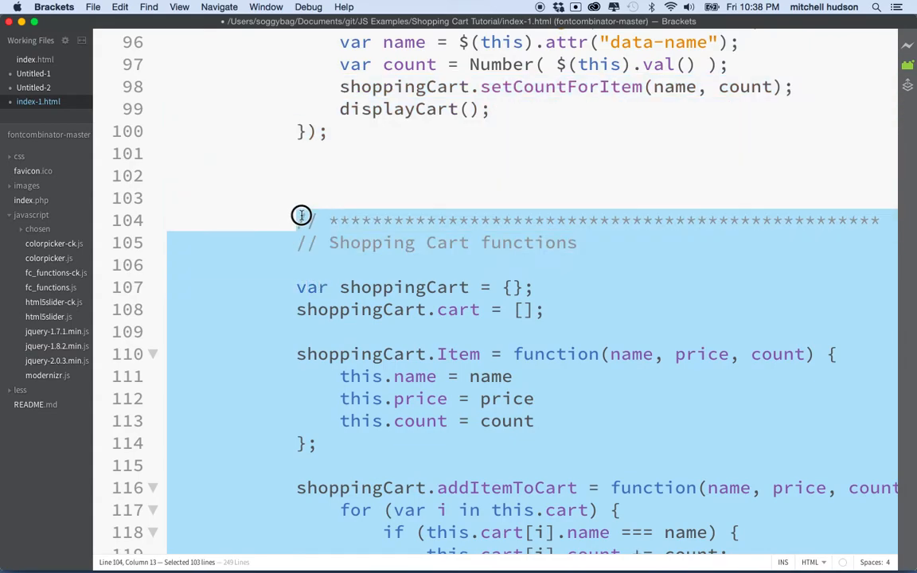
Scroll down through the Shopping Cart functions block being moved to the new file.
scroll(down, 3)
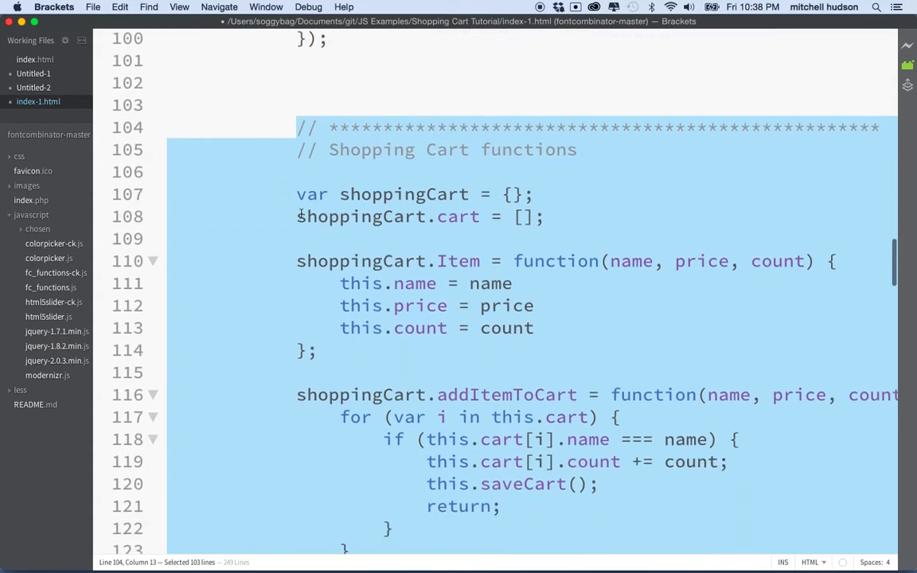
scroll(down, 3)
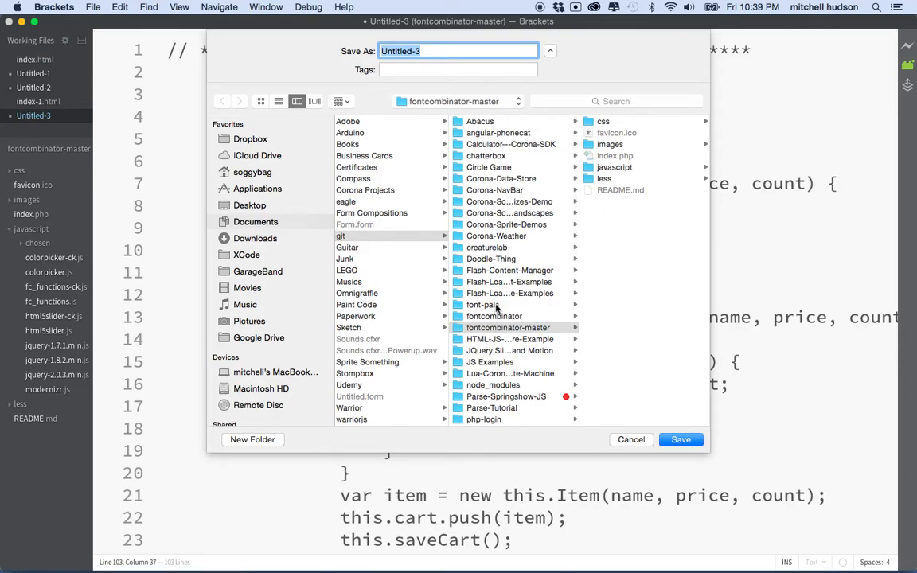
Save the new file as shoppingCart.js in the Shopping Cart Tutorial folder.
click(491, 357)
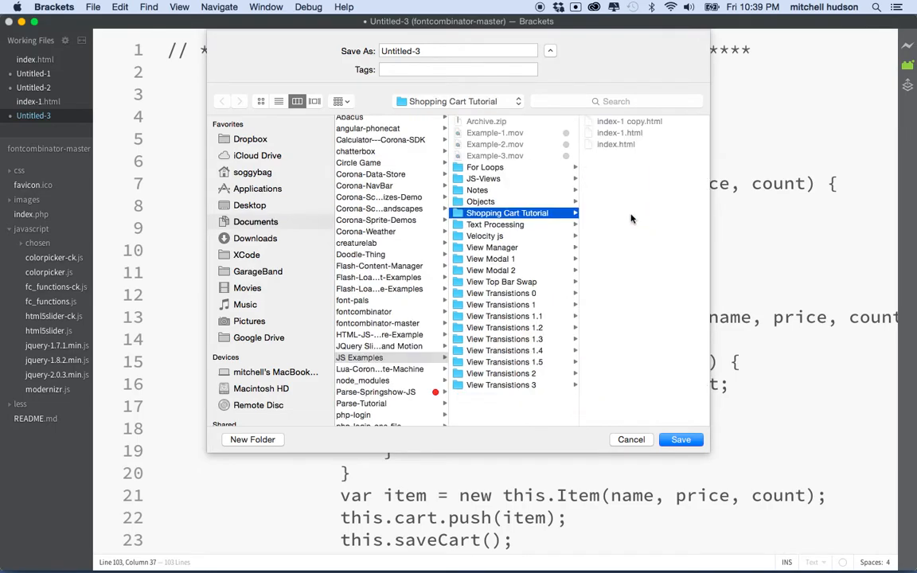
click(459, 51)
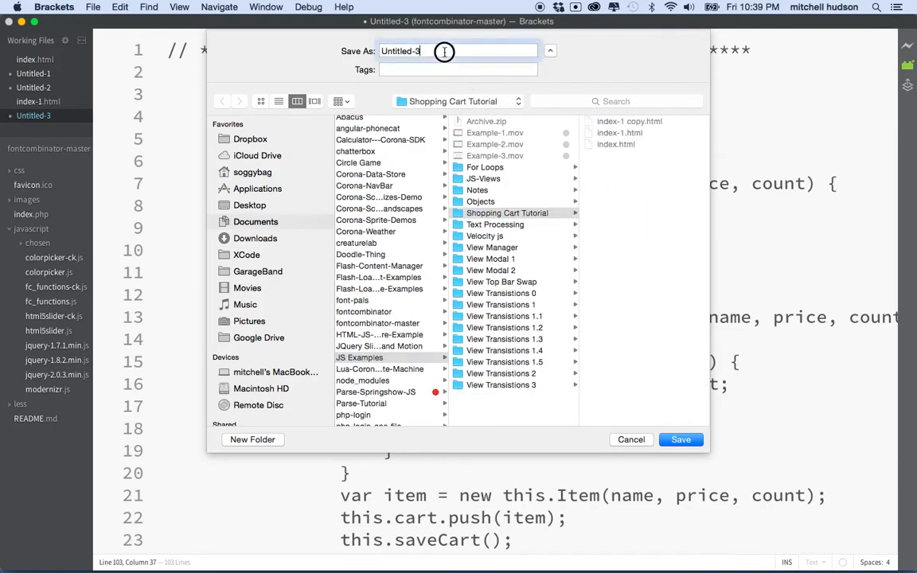
text(shoppingCart)
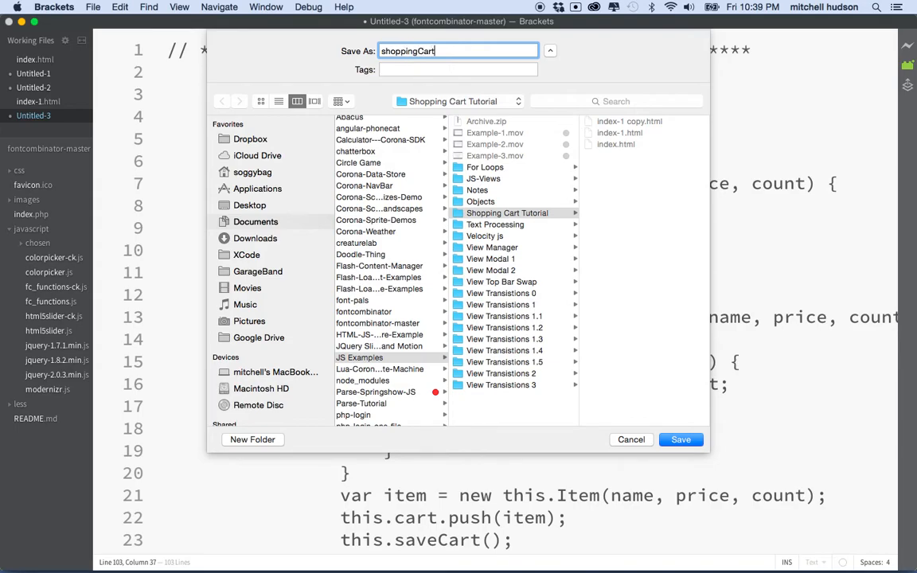
text(.)
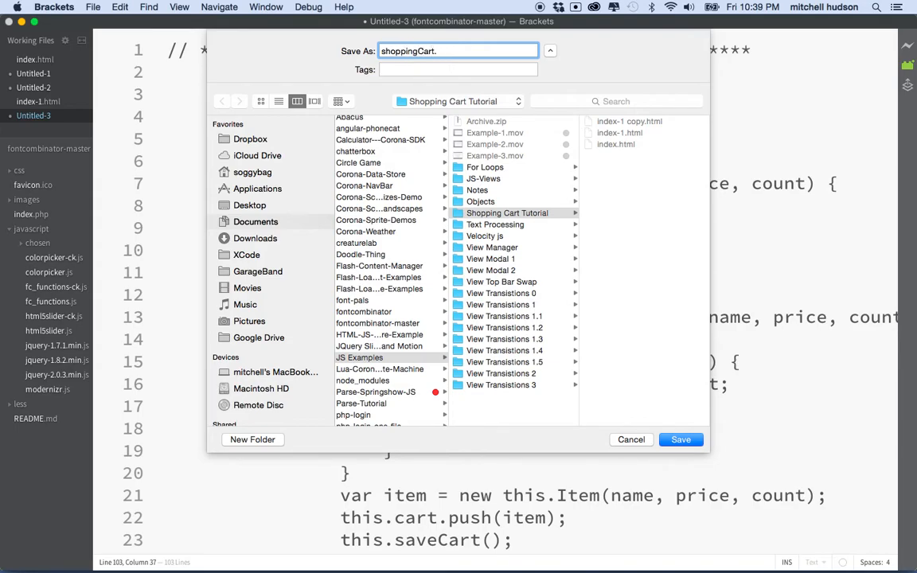
text(.js)
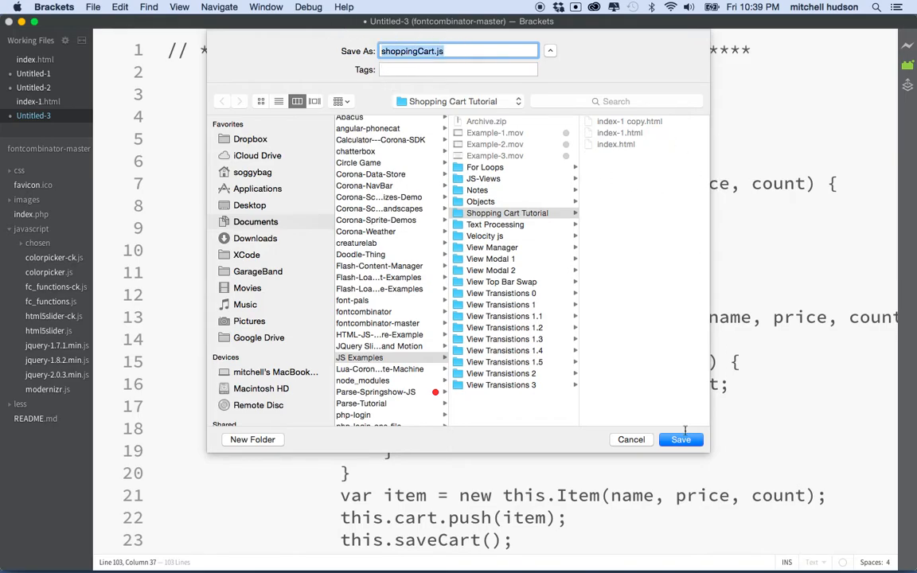
click(682, 439)
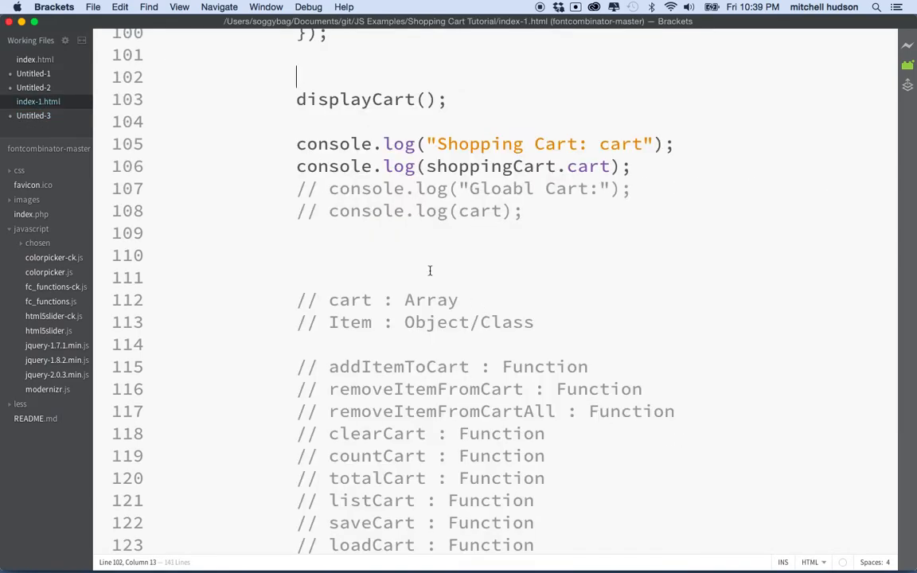
Outdent the shoppingCart declaration and Item property lines to the left margin.
click(45, 115)
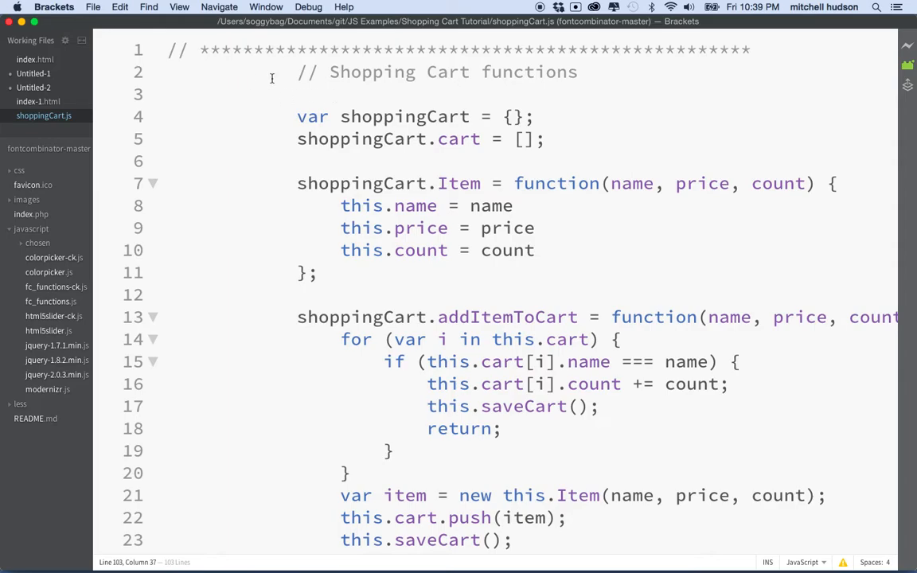
drag(296, 116, 316, 143)
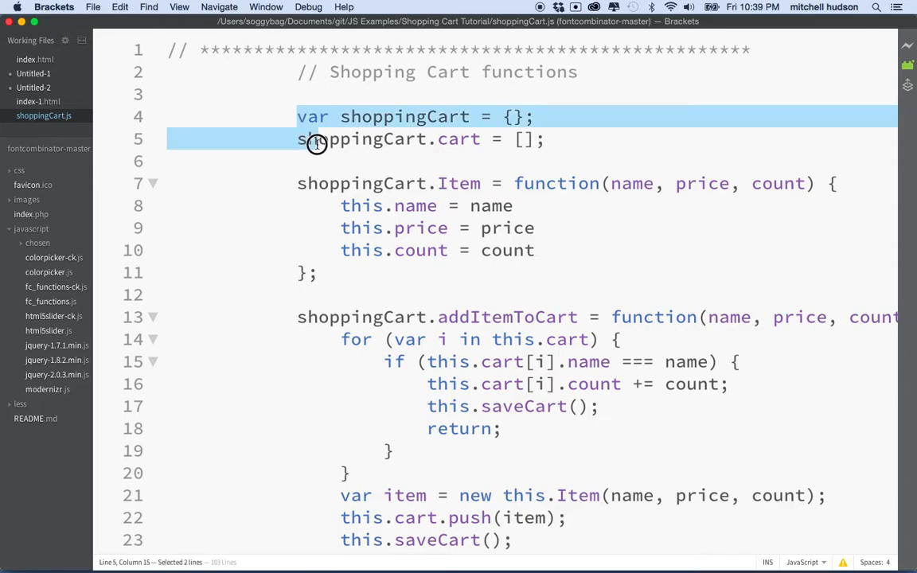
click(296, 72)
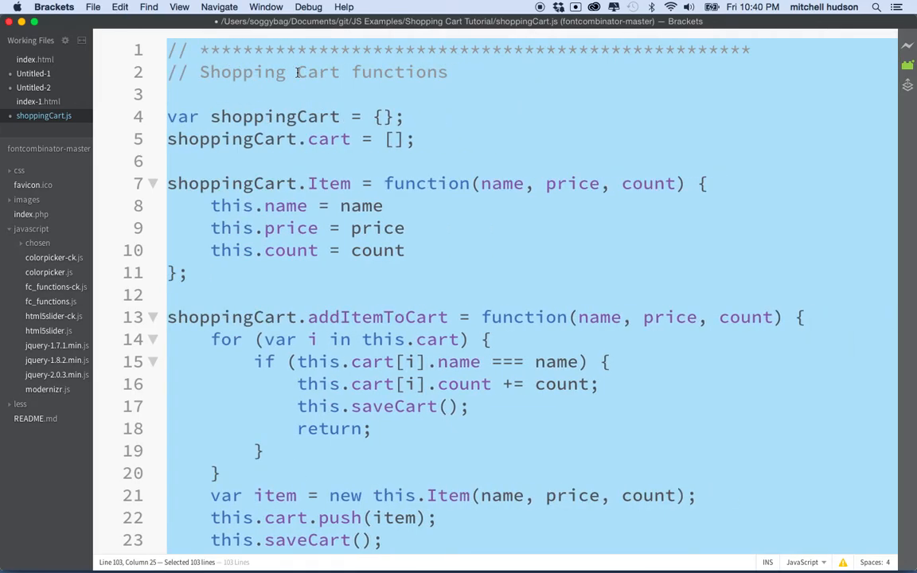
mouse_move(300, 125)
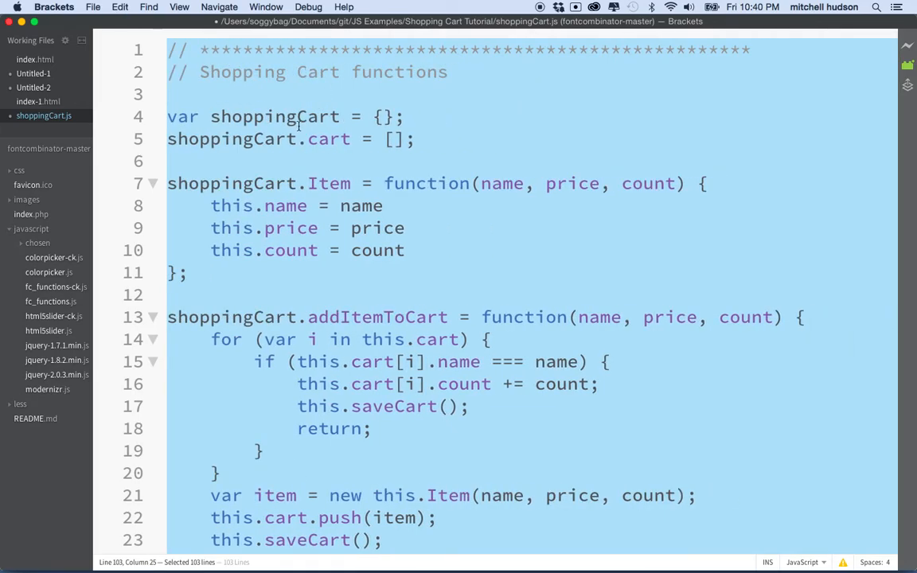
mouse_move(185, 214)
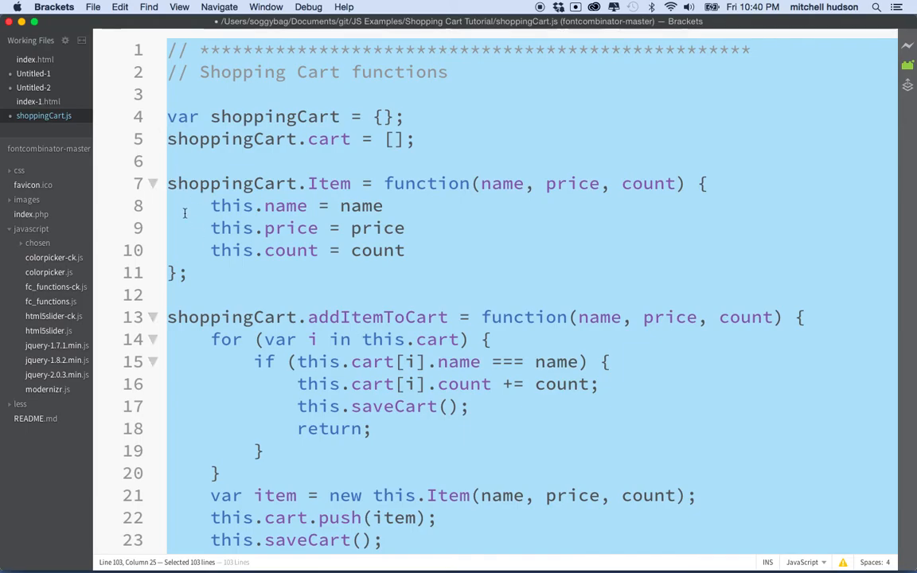
drag(210, 206, 404, 250)
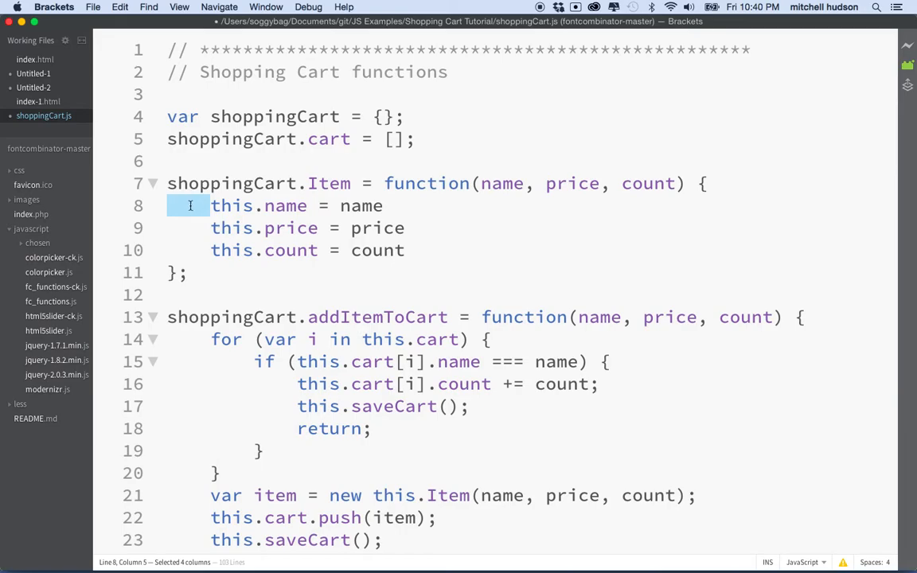
double_click(191, 183)
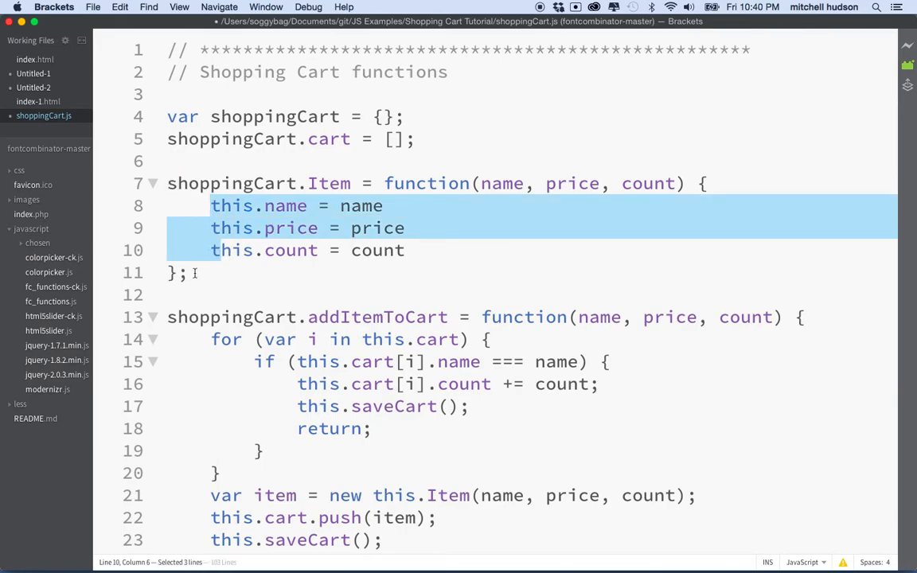
Scroll through shoppingCart.js down to loadCart to check the remaining code alignment.
scroll(down, 3)
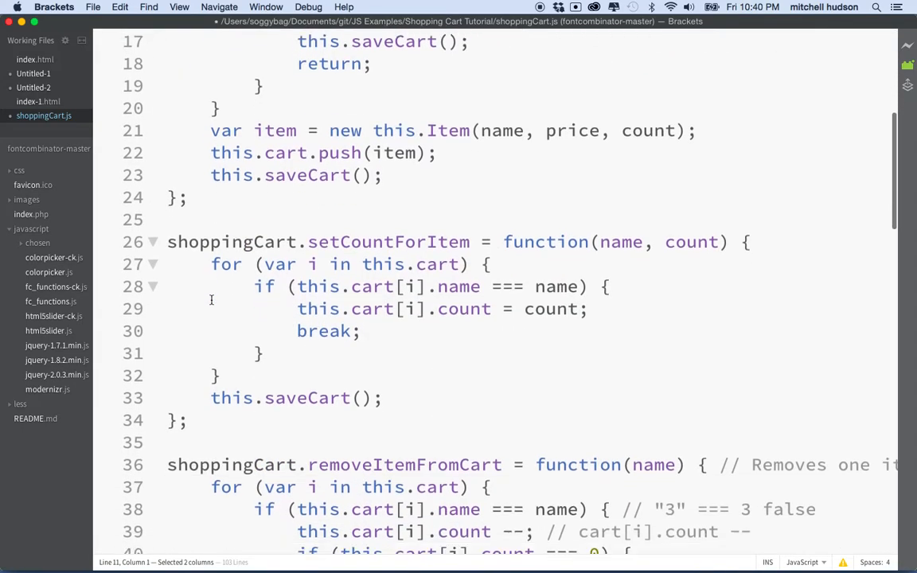
scroll(down, 3)
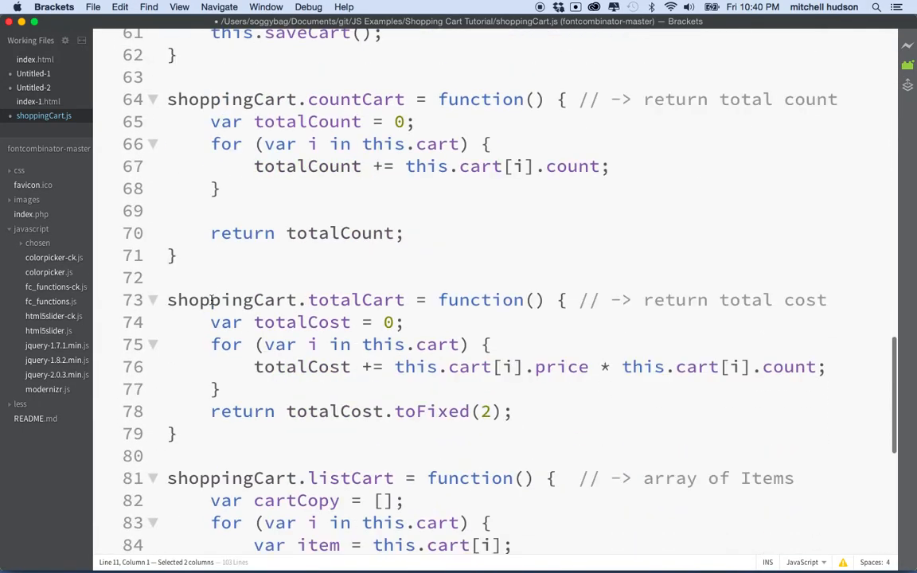
scroll(down, 3)
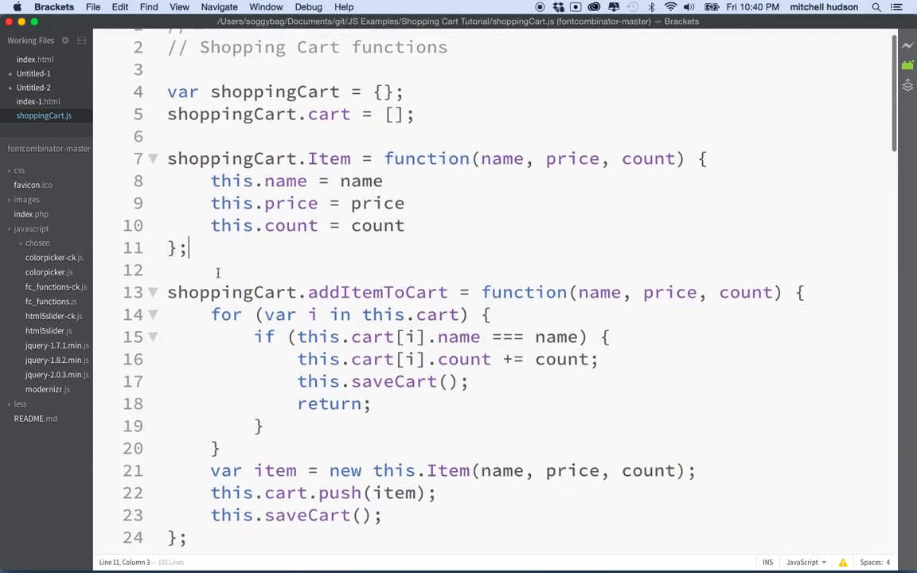
scroll(down, 3)
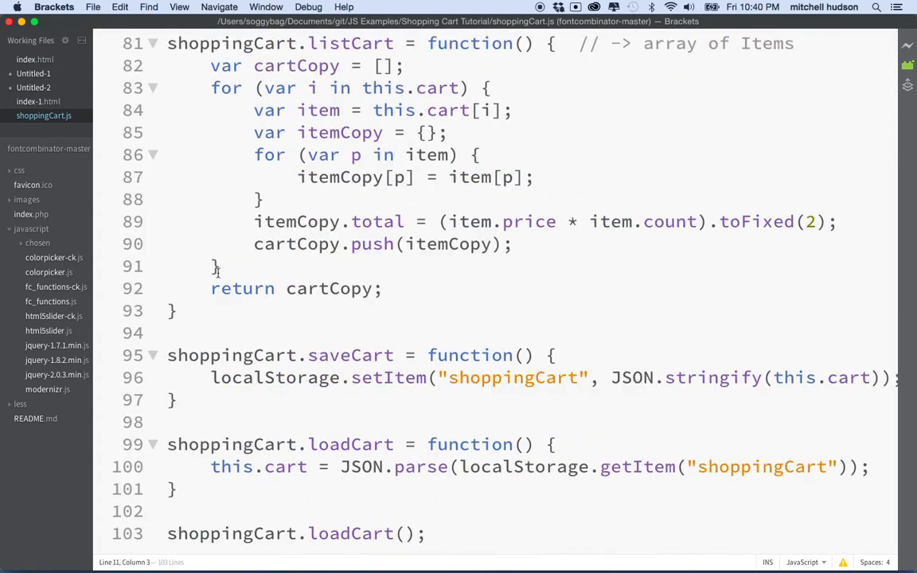
click(44, 115)
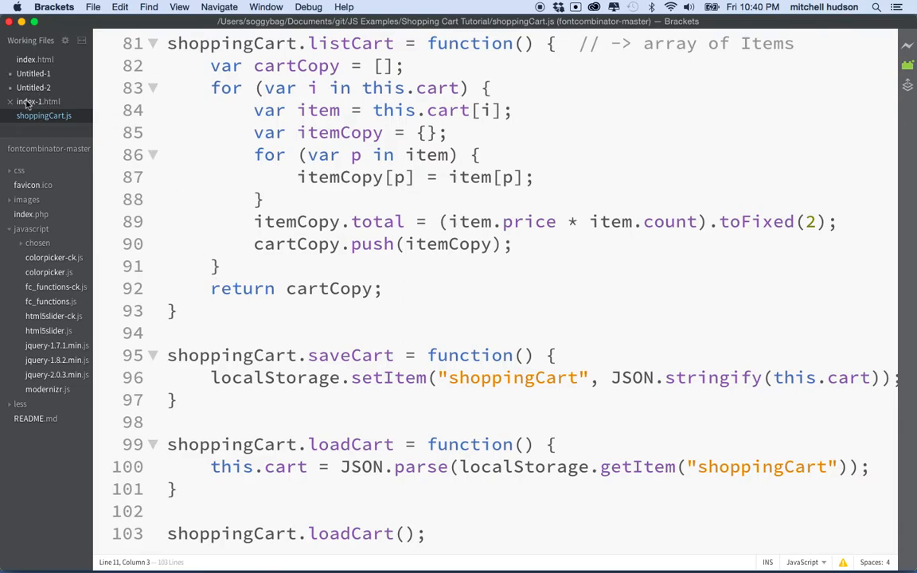
Locate the blank line above the inline script in index-1.html, near the displayCart() call.
click(38, 102)
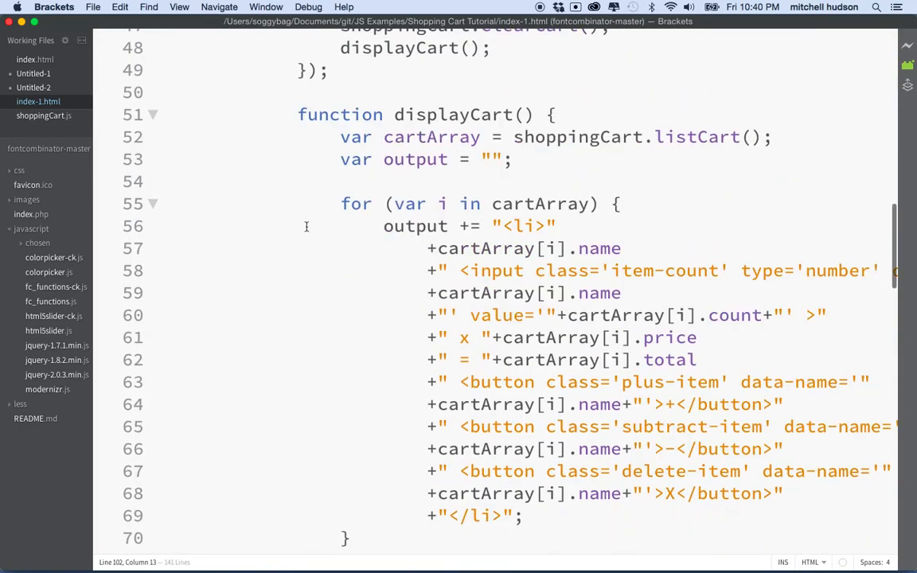
scroll(down, 3)
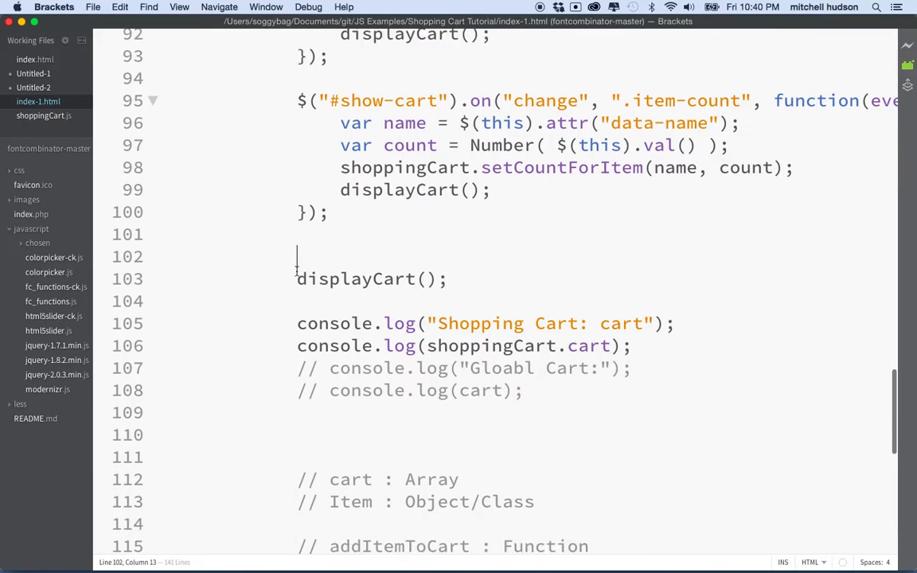
drag(296, 278, 449, 279)
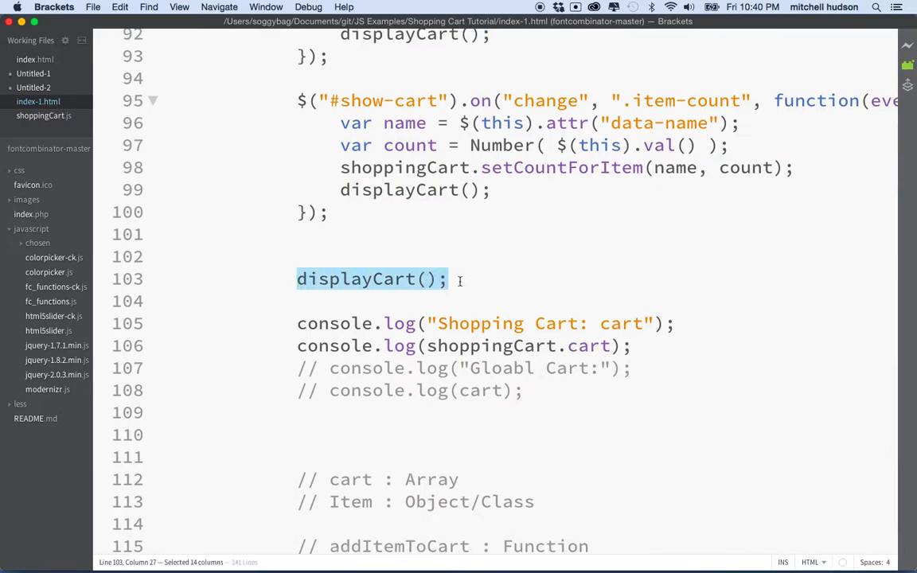
mouse_move(350, 293)
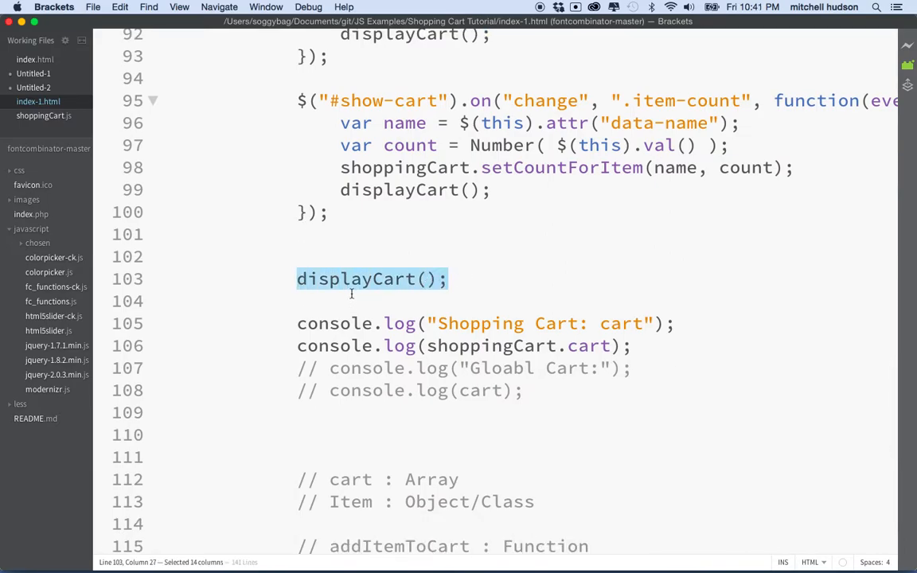
scroll(down, 3)
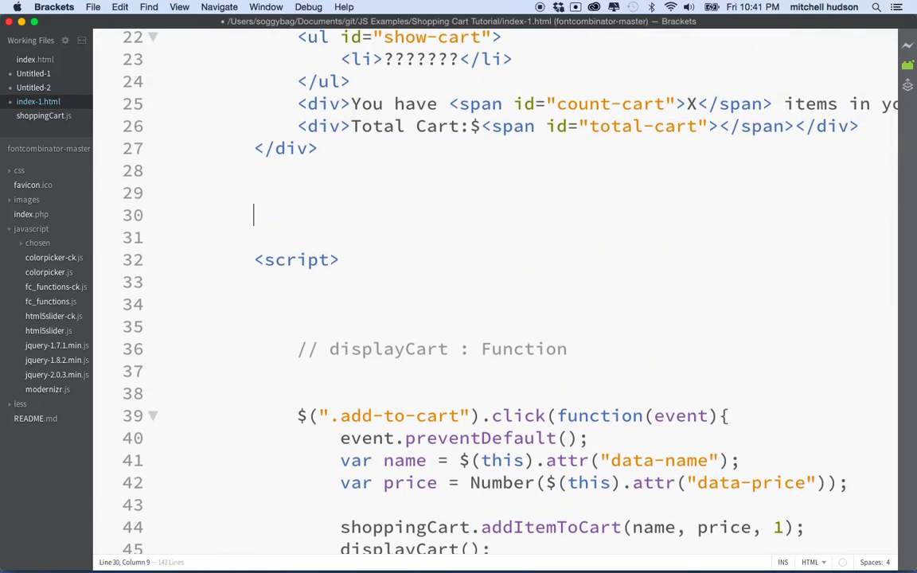
click(301, 416)
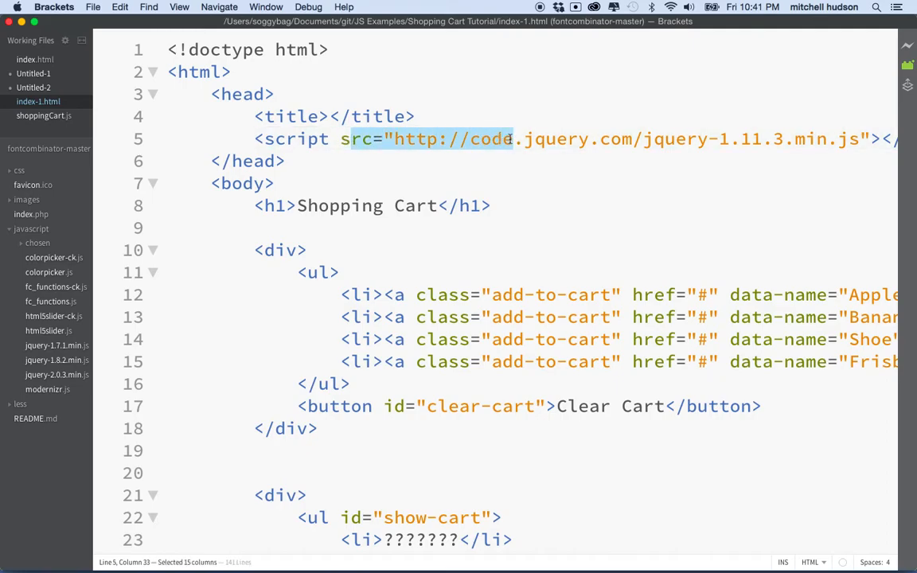
Add <script src="shoppingCart.js"></script> on that line before the inline script.
scroll(down, 3)
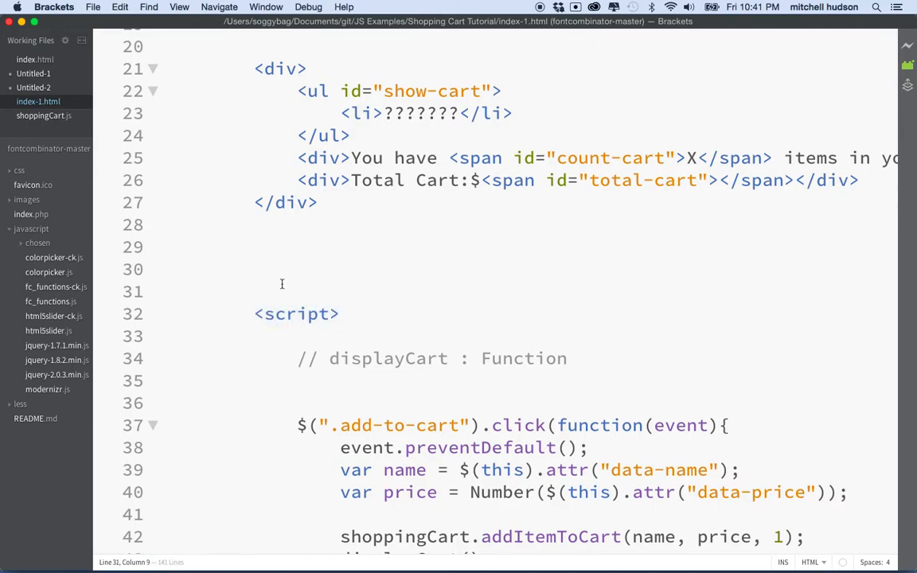
text(<script ></script>)
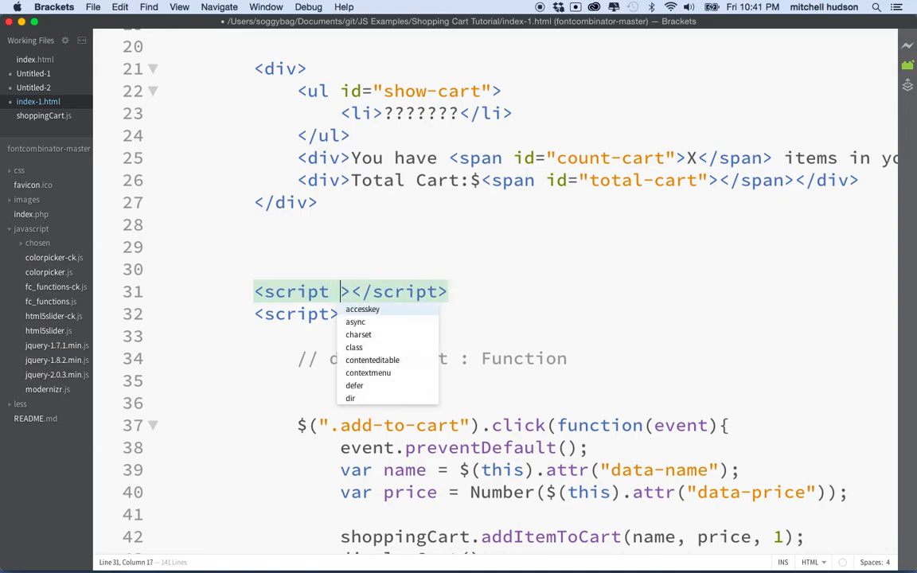
text(src=)
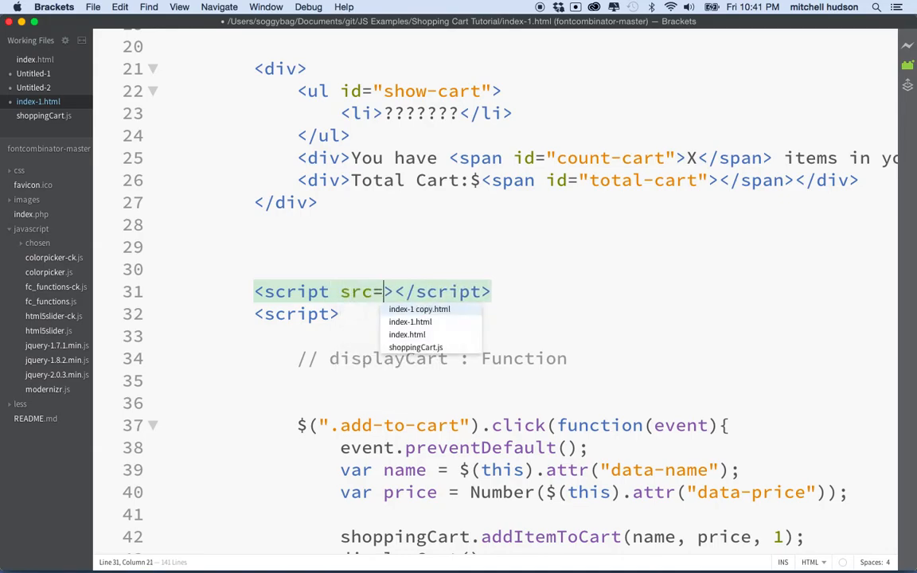
text("")
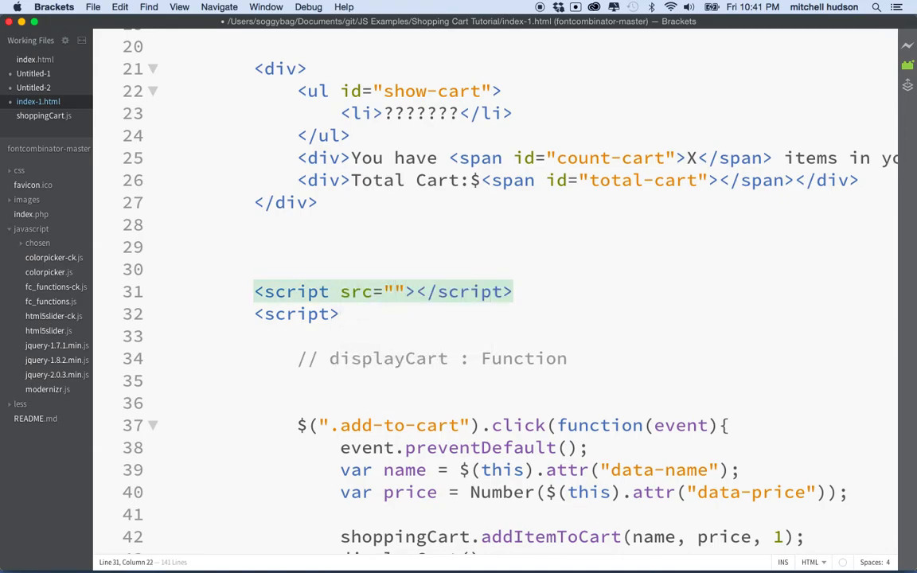
text(shoppingCart.js)
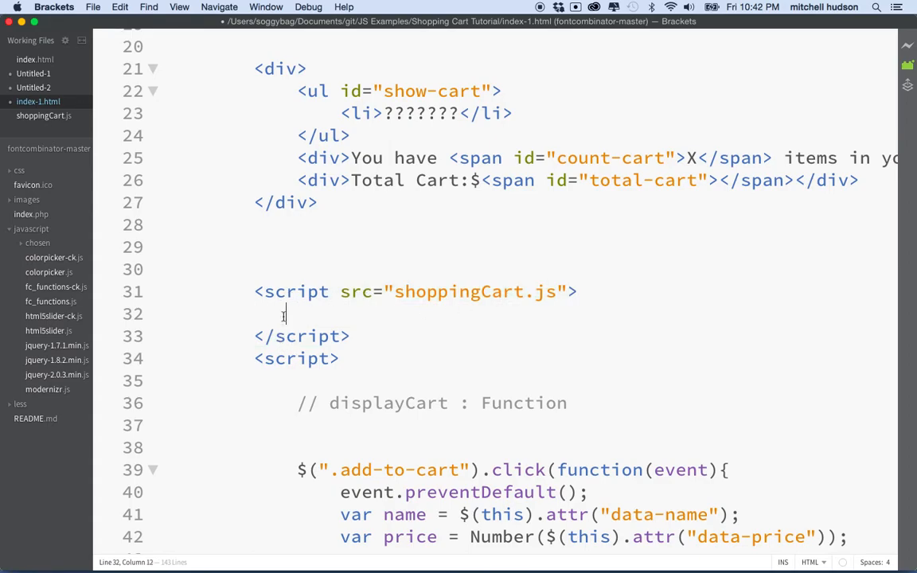
text(/script>)
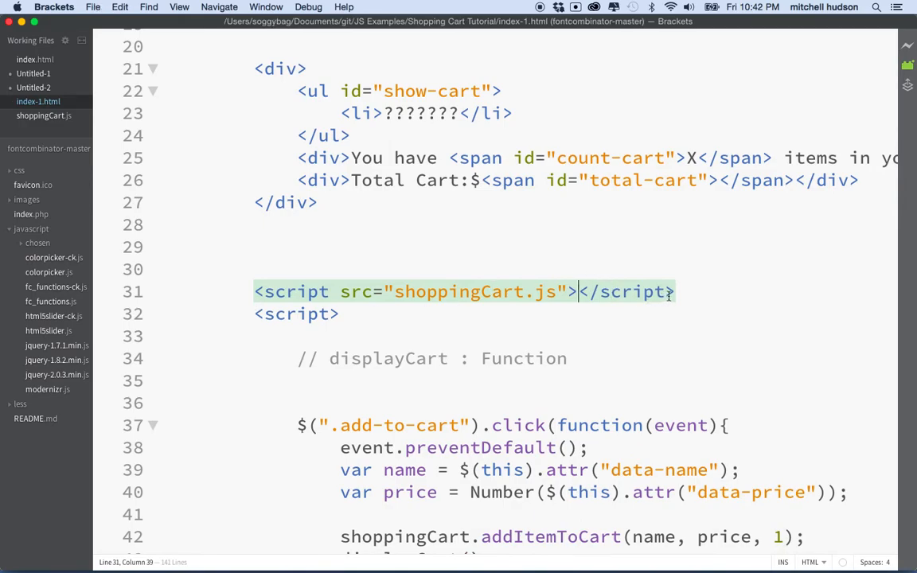
key(Return)
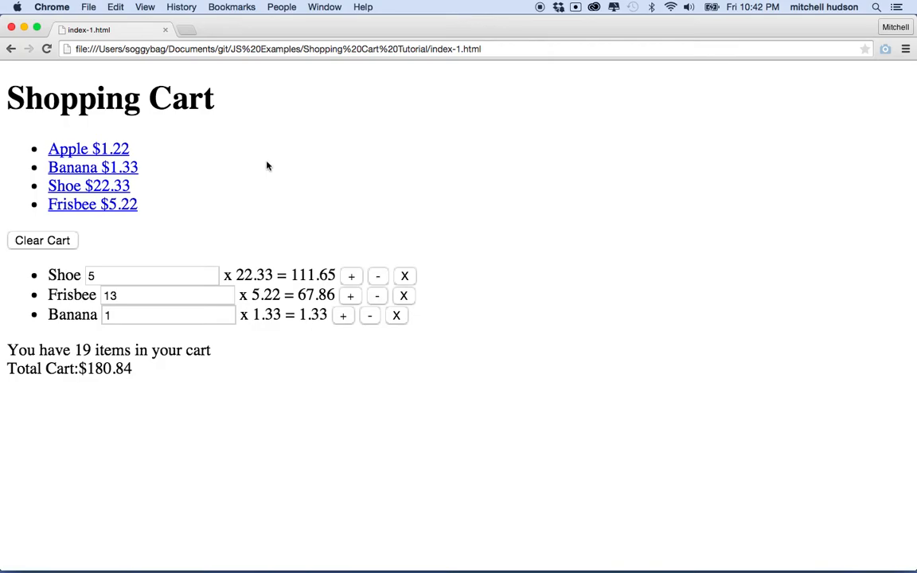
mouse_move(449, 192)
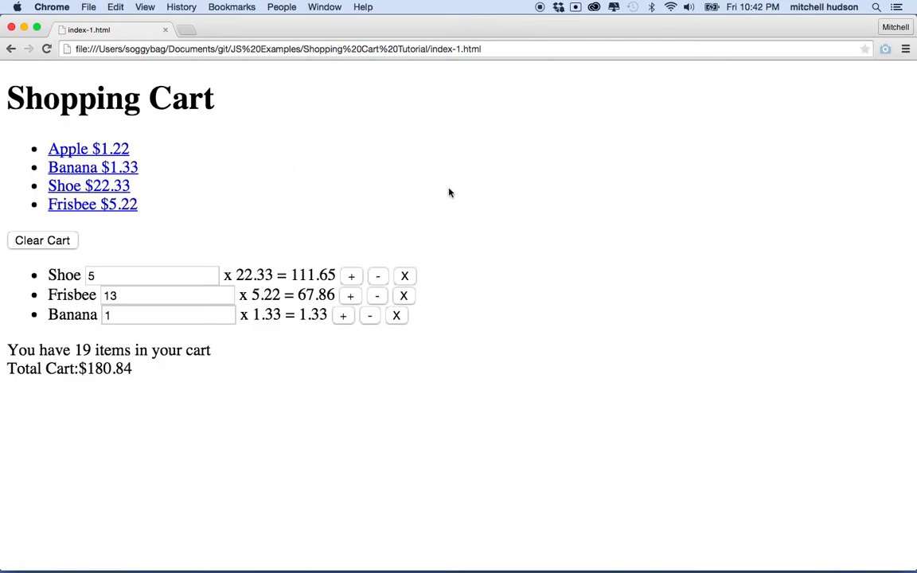
mouse_move(484, 245)
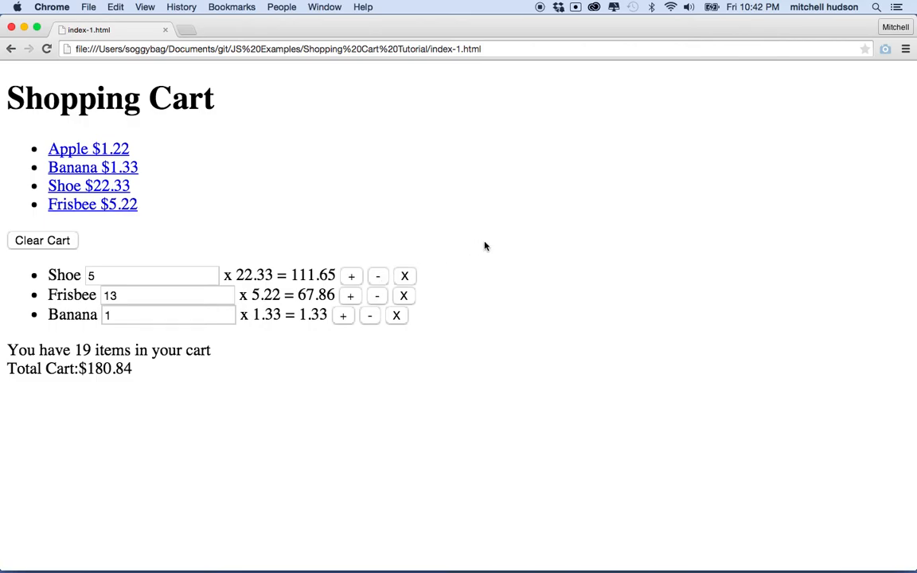
Open DevTools on the cart page with F12 and settle on the Console view.
right_click(485, 247)
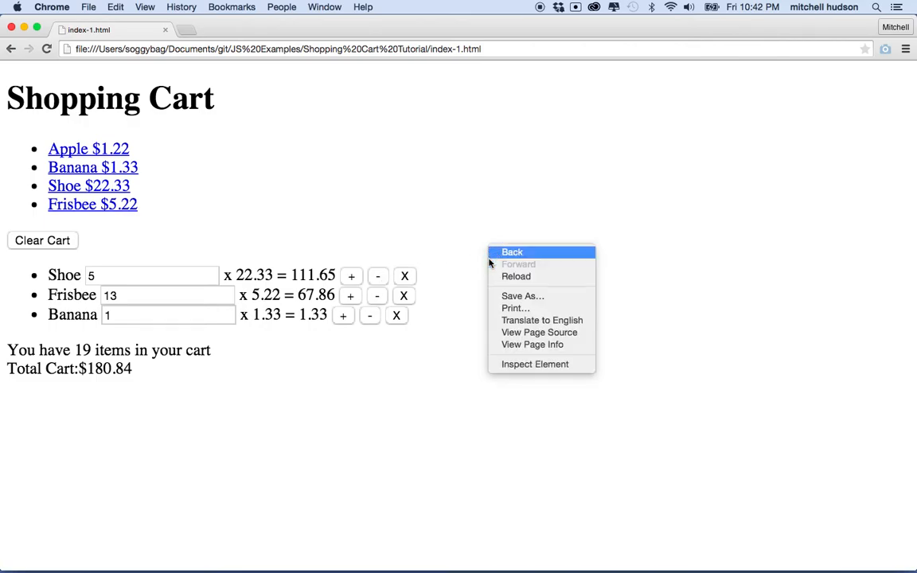
click(524, 374)
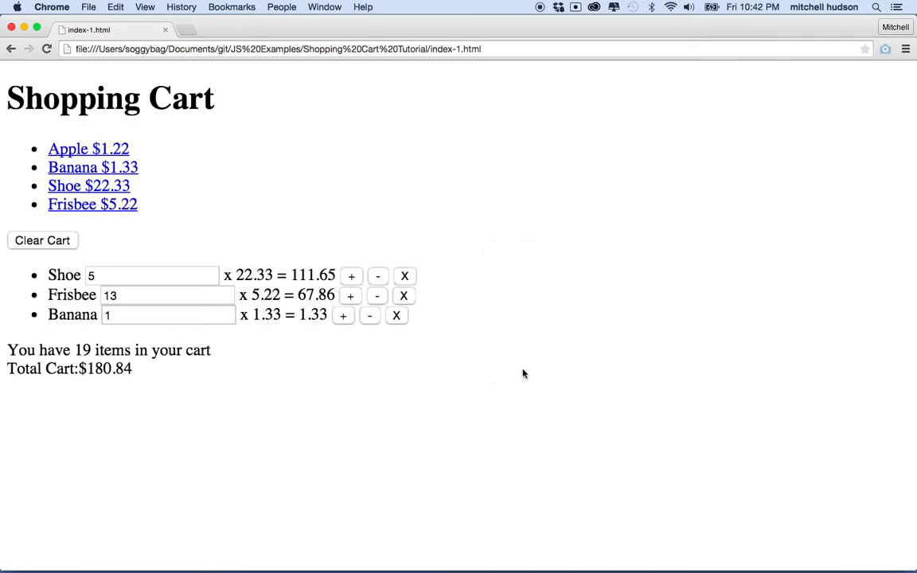
key(F12)
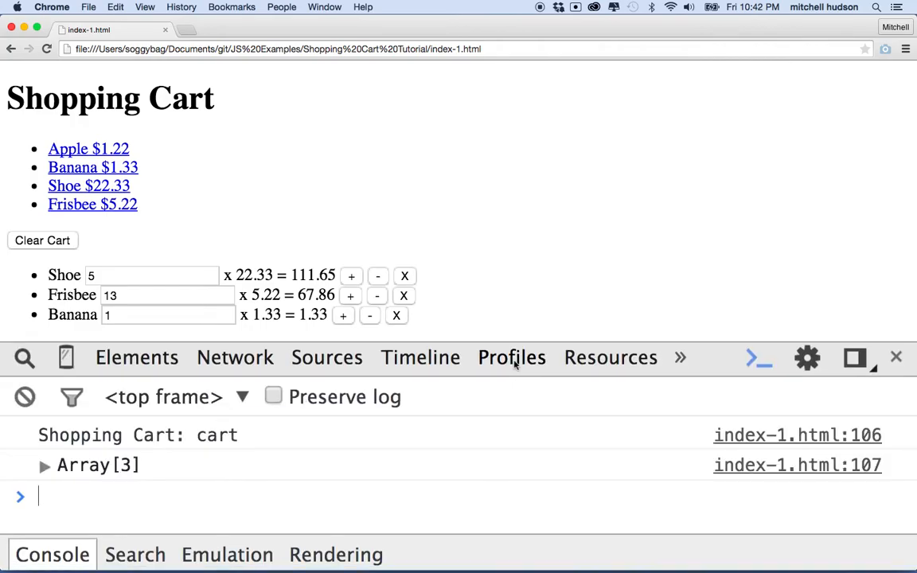
click(137, 356)
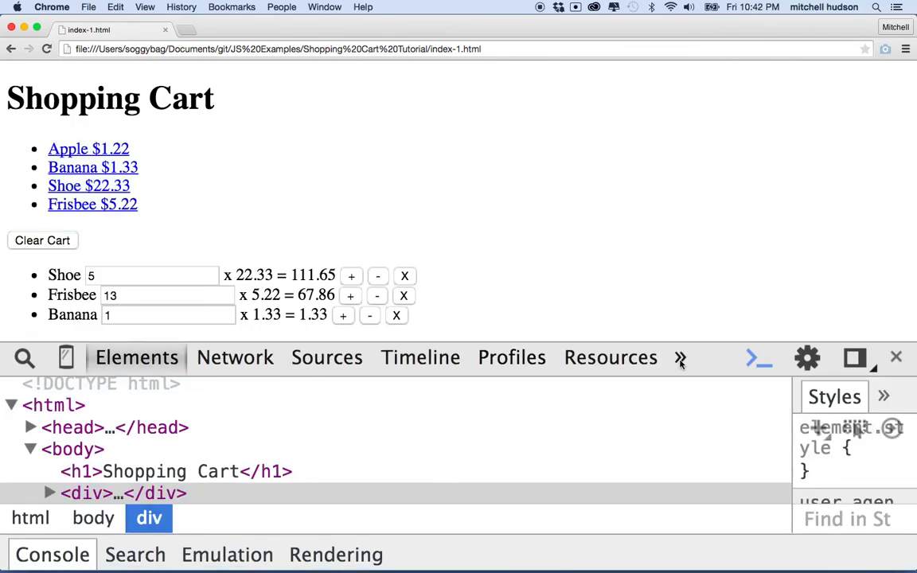
click(51, 554)
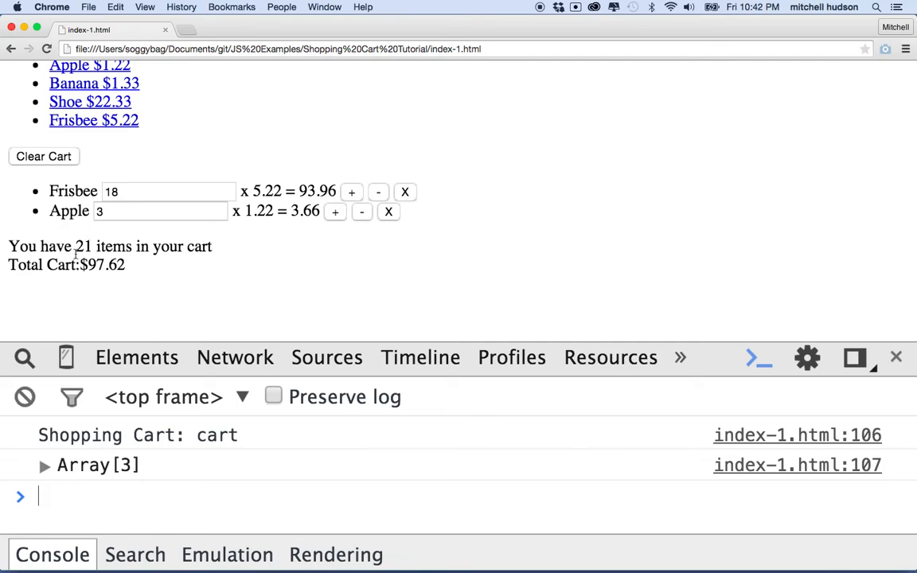
mouse_move(350, 312)
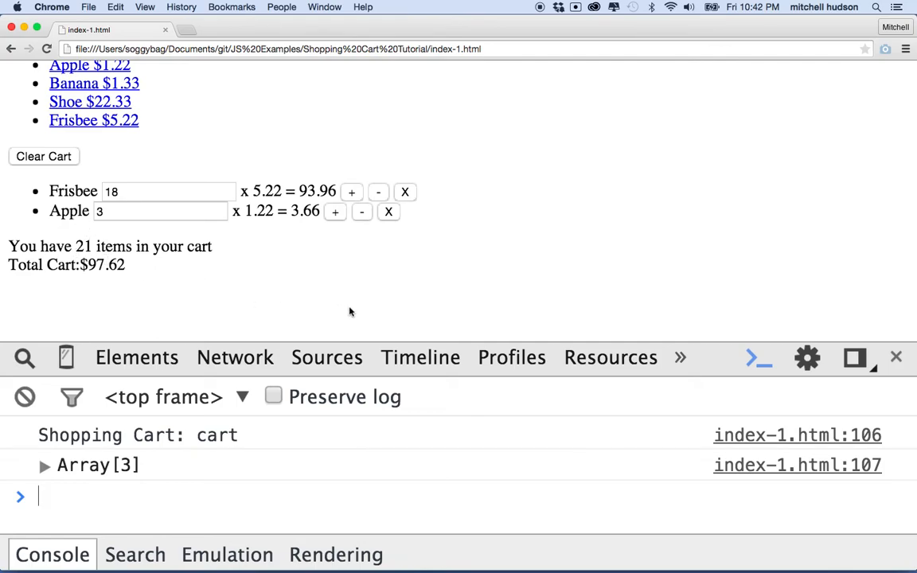
mouse_move(398, 231)
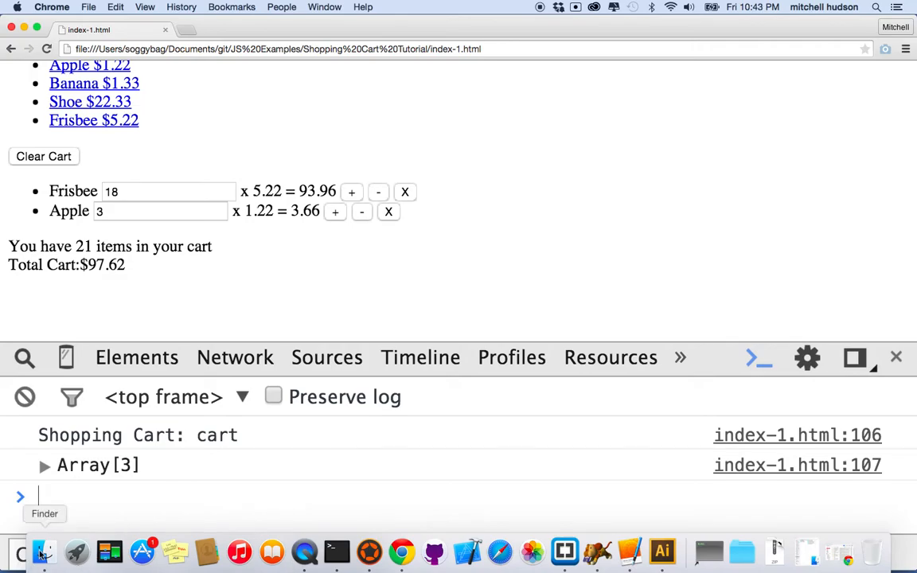
mouse_move(565, 551)
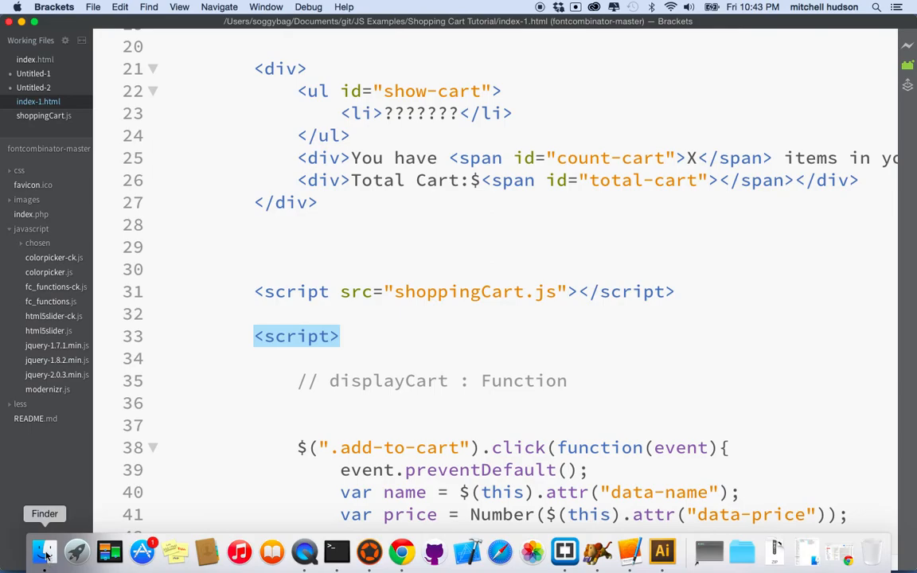
Bring up Finder and locate shoppingCart.js and index-1.html in the project folder.
click(44, 551)
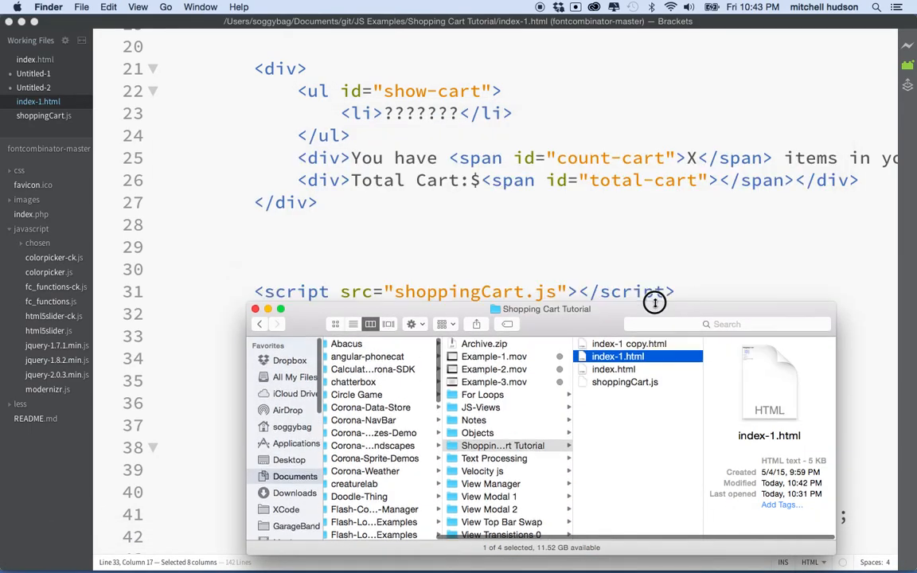
scroll(down, 3)
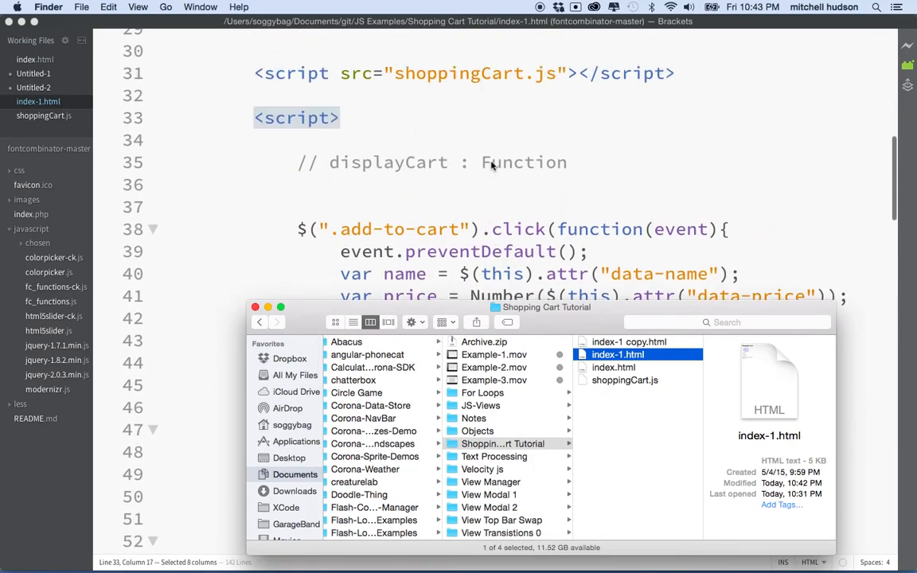
scroll(down, 3)
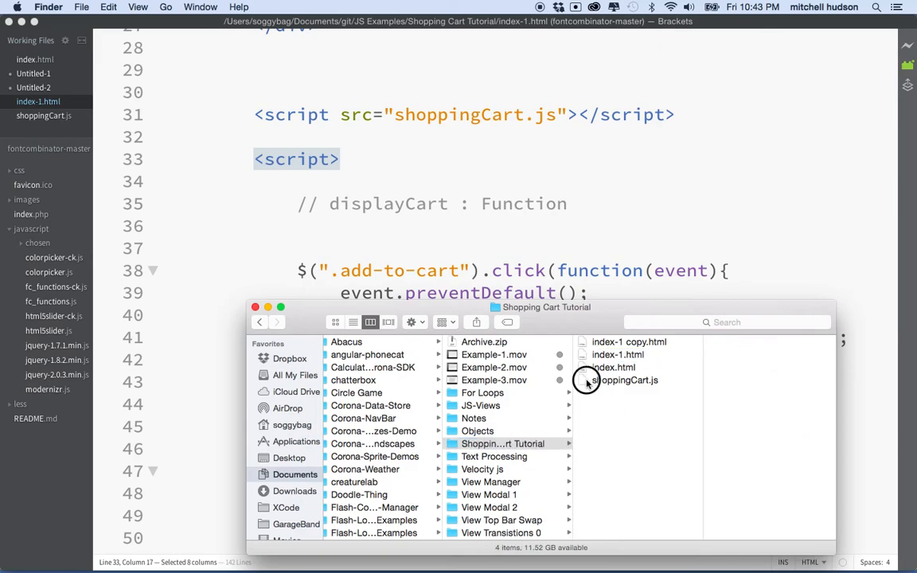
click(624, 378)
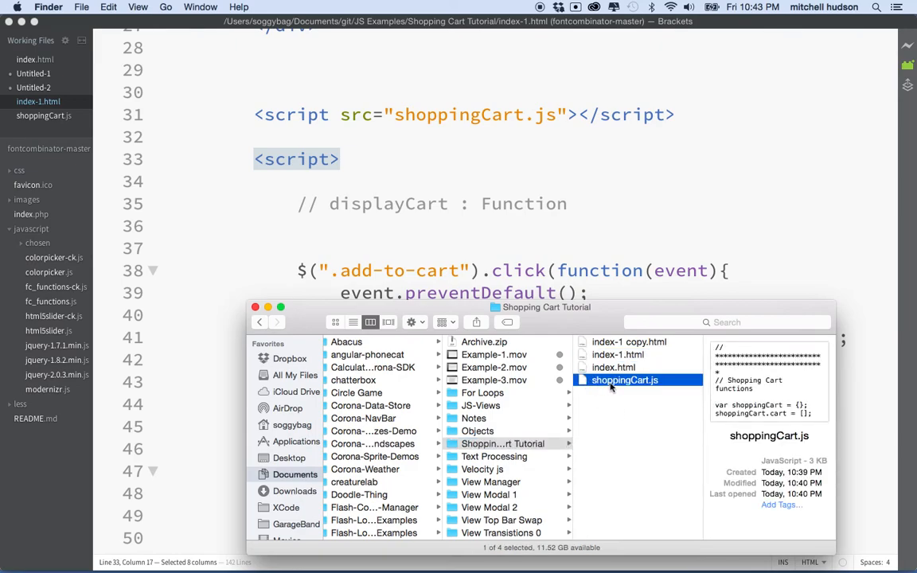
click(617, 353)
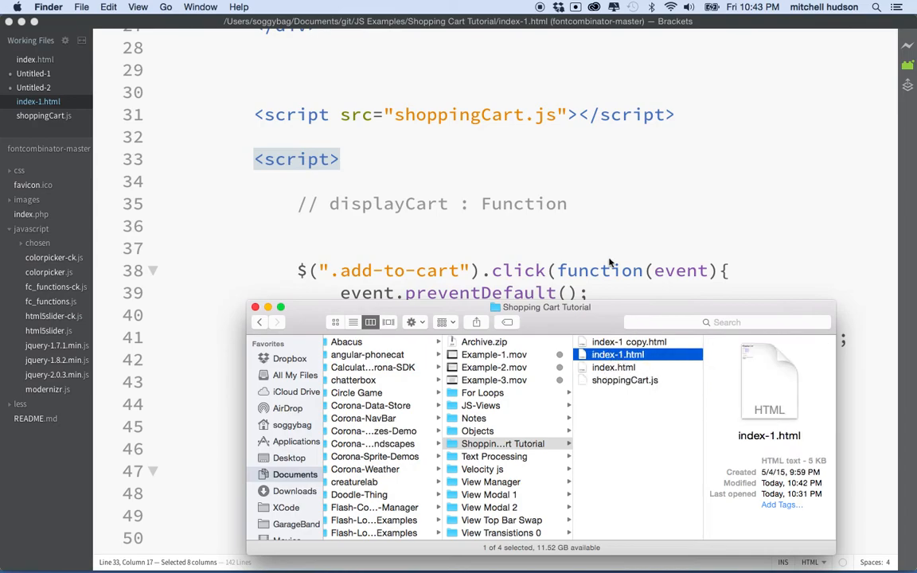
mouse_move(398, 118)
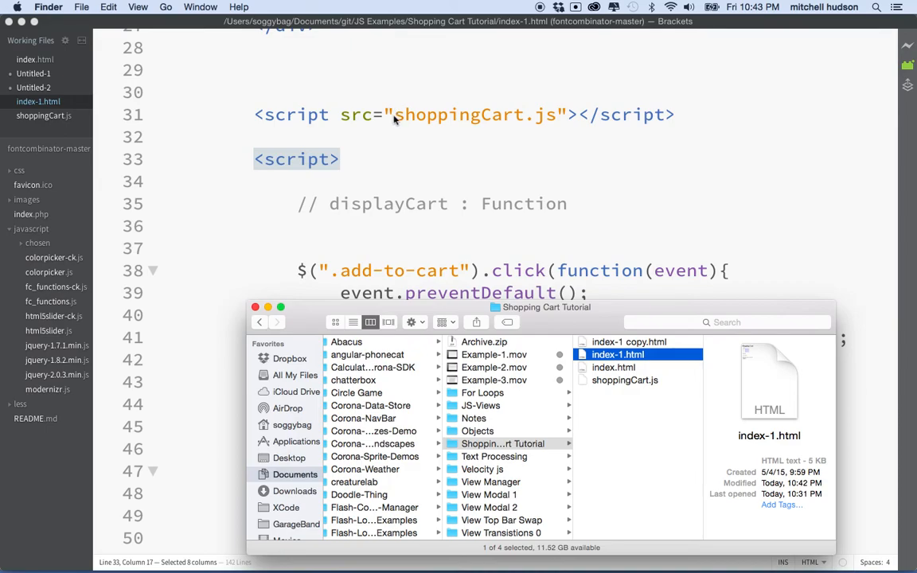
mouse_move(549, 117)
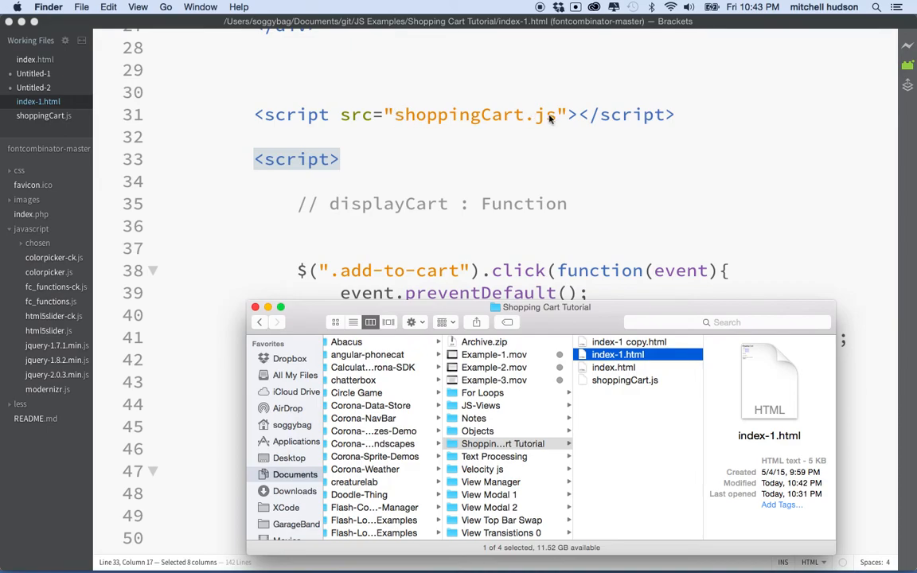
Create a new folder named js in the Shopping Cart Tutorial folder.
click(608, 420)
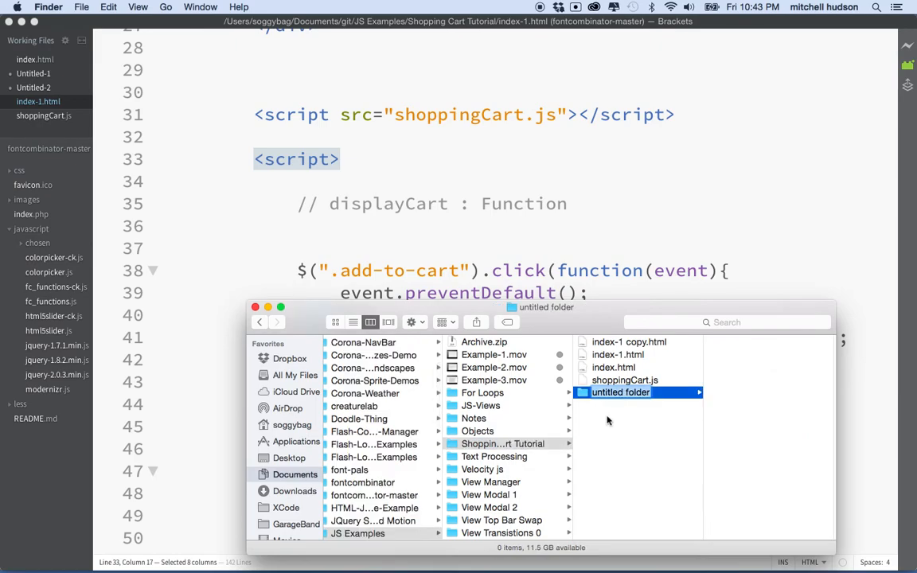
text(js)
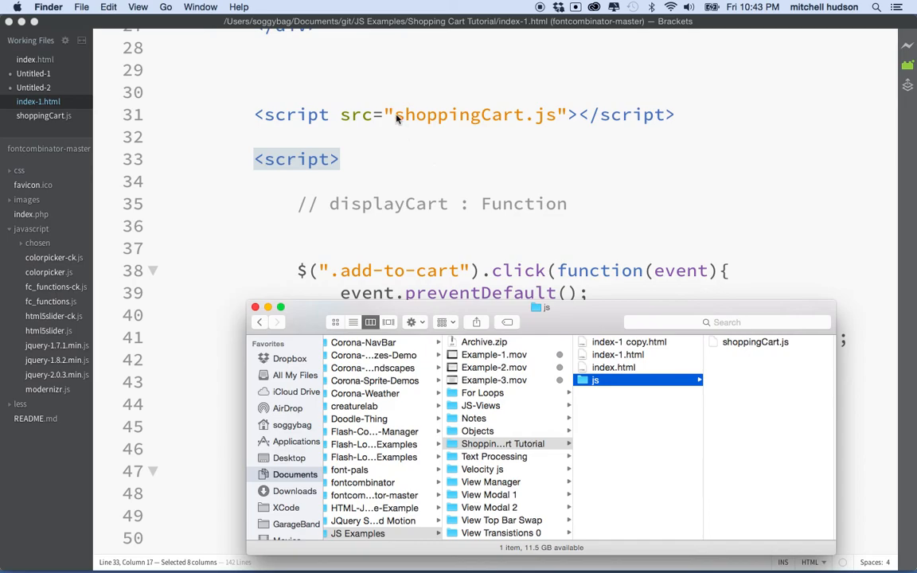
mouse_move(347, 144)
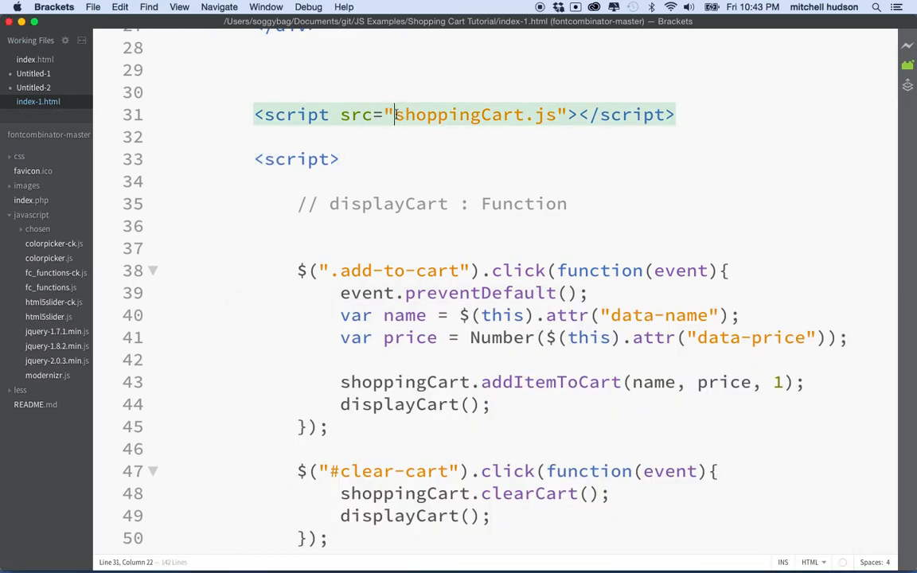
Change the script src on line 31 to js/shoppingCart.js and check the path.
text(js/)
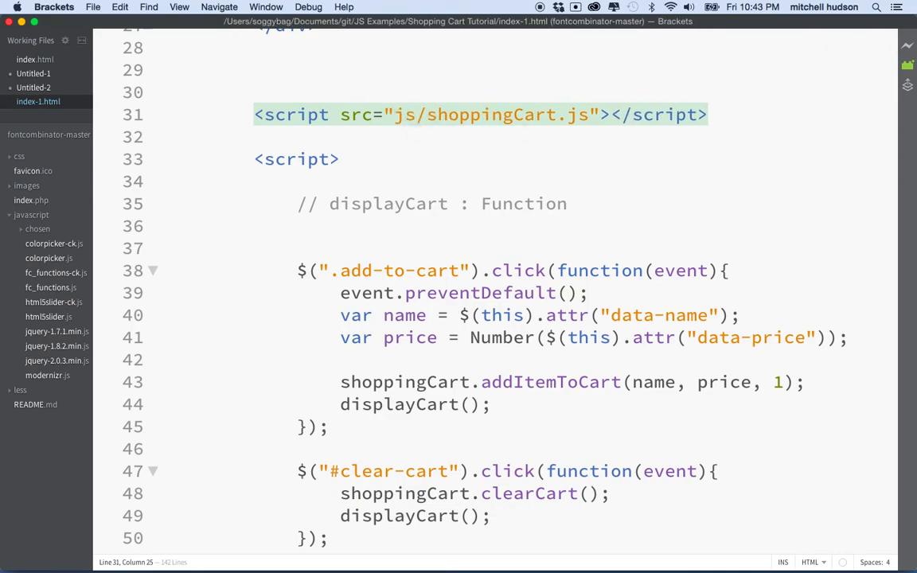
drag(427, 114, 595, 114)
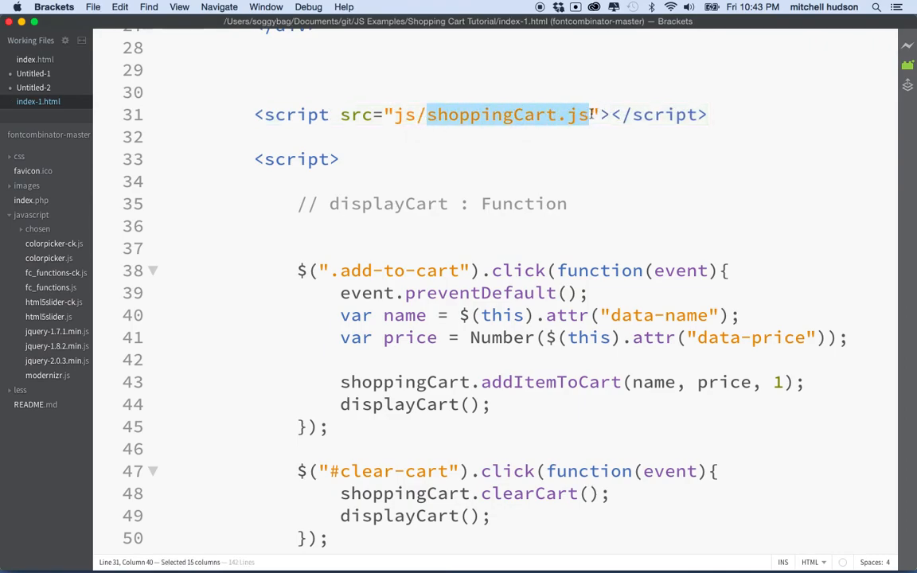
double_click(405, 115)
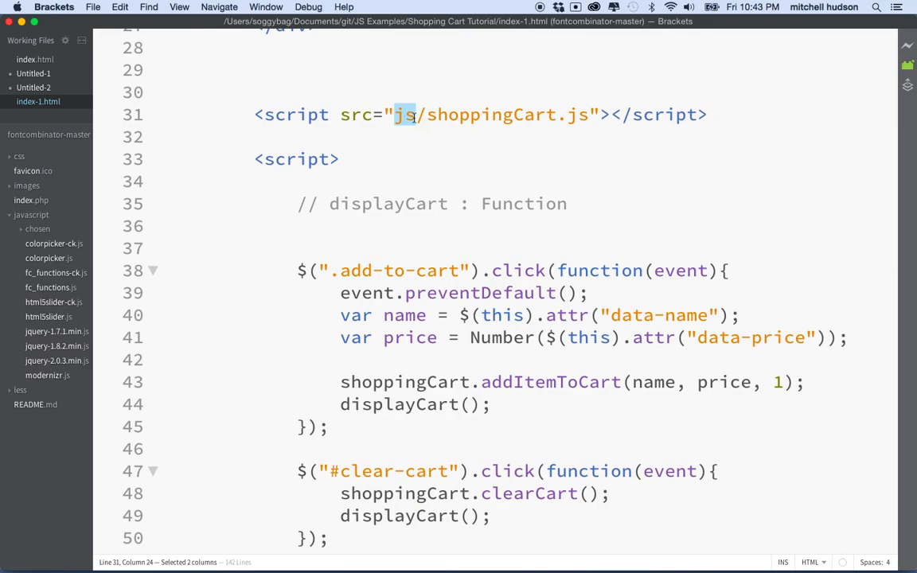
click(439, 115)
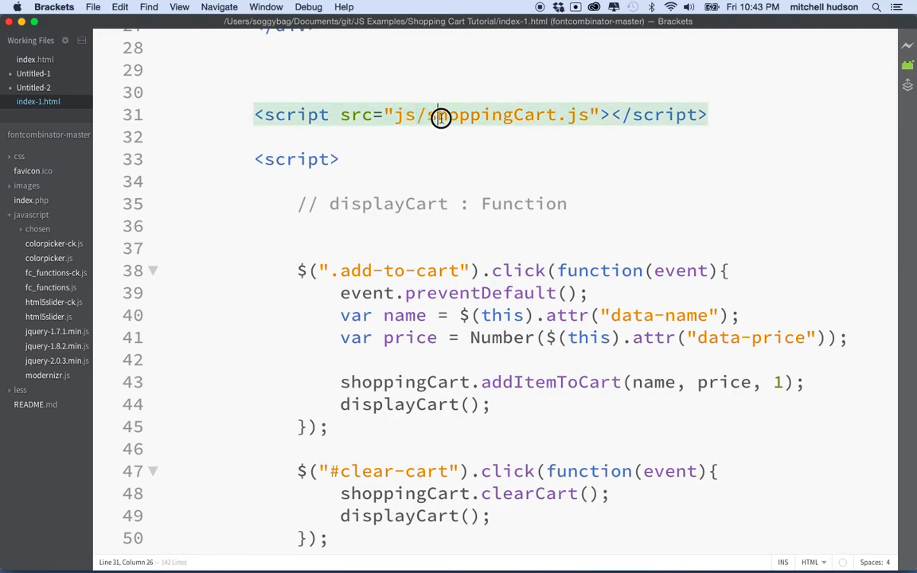
double_click(491, 115)
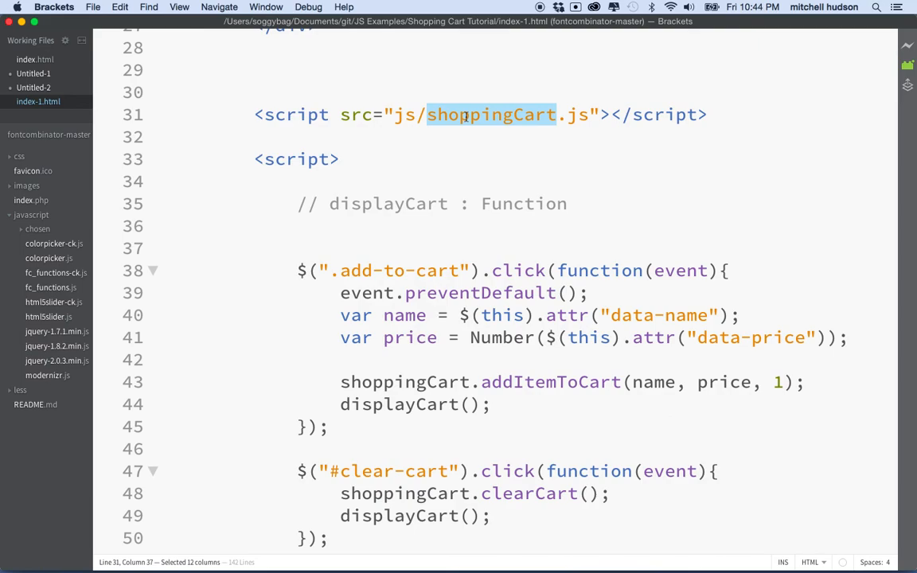
mouse_move(458, 127)
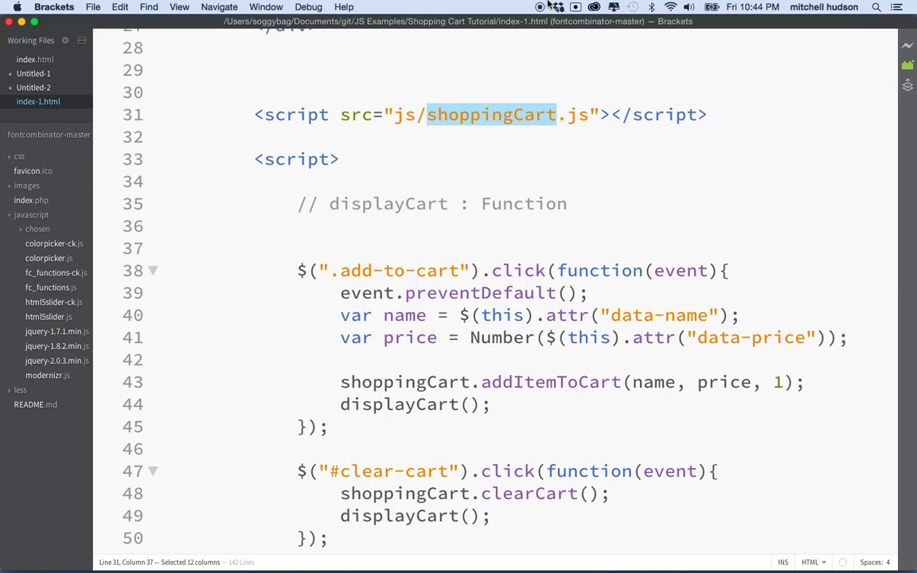
mouse_move(547, 10)
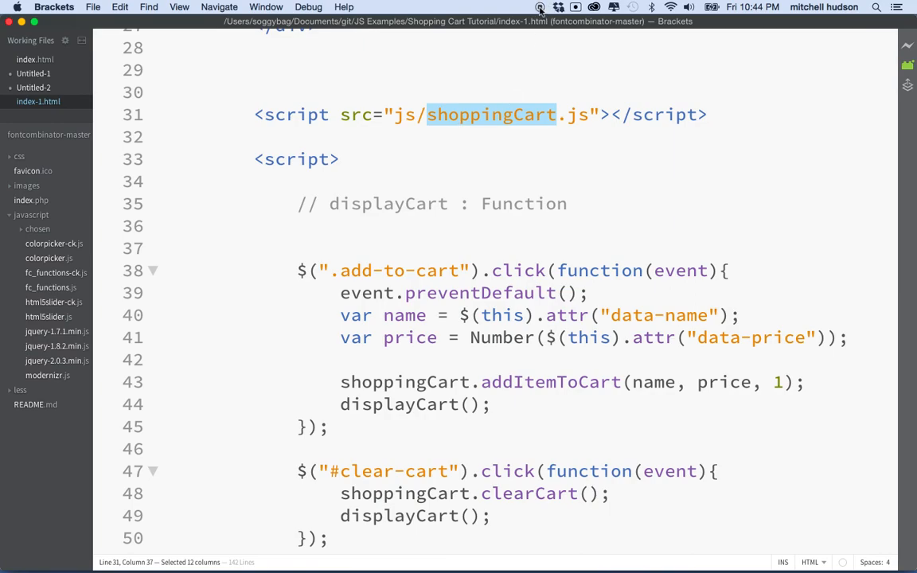